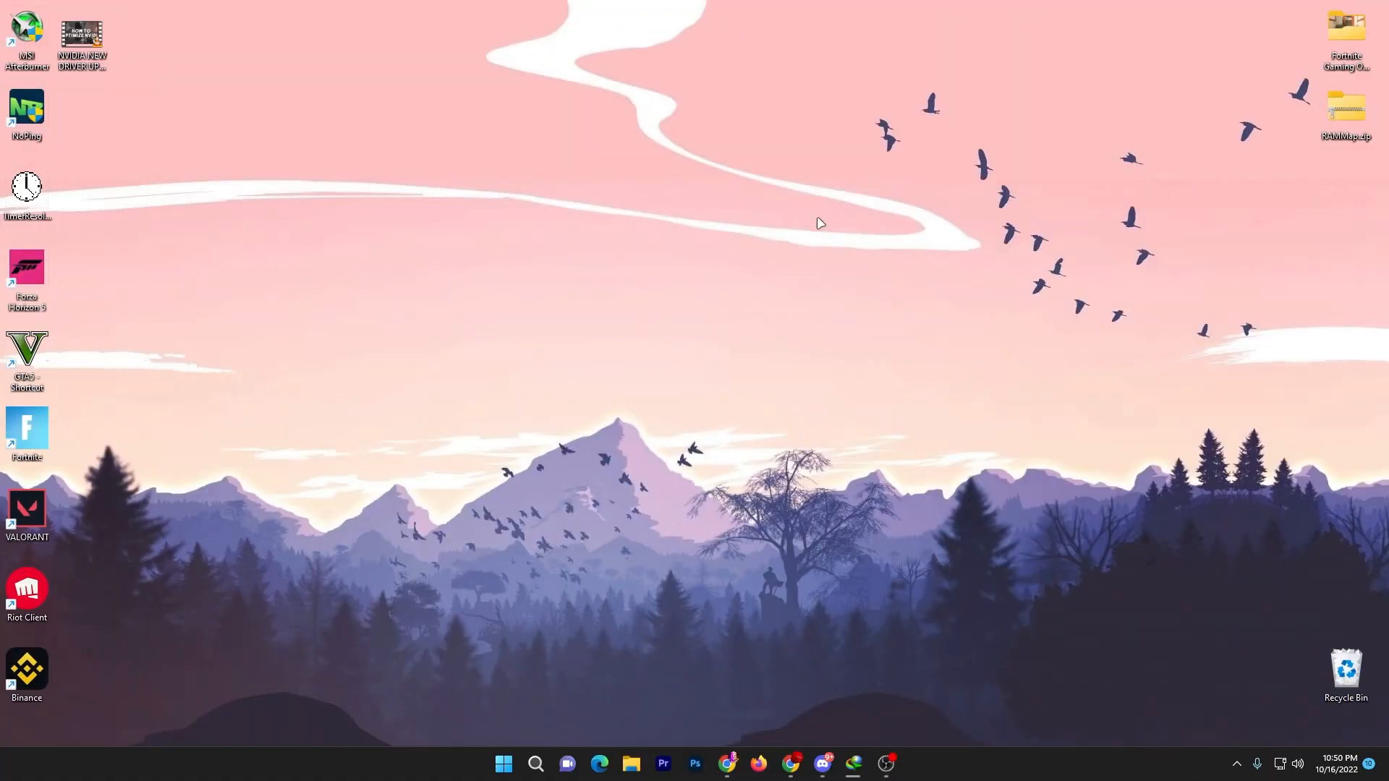
{"action": "mouse_move", "coordinate": [652, 233]}
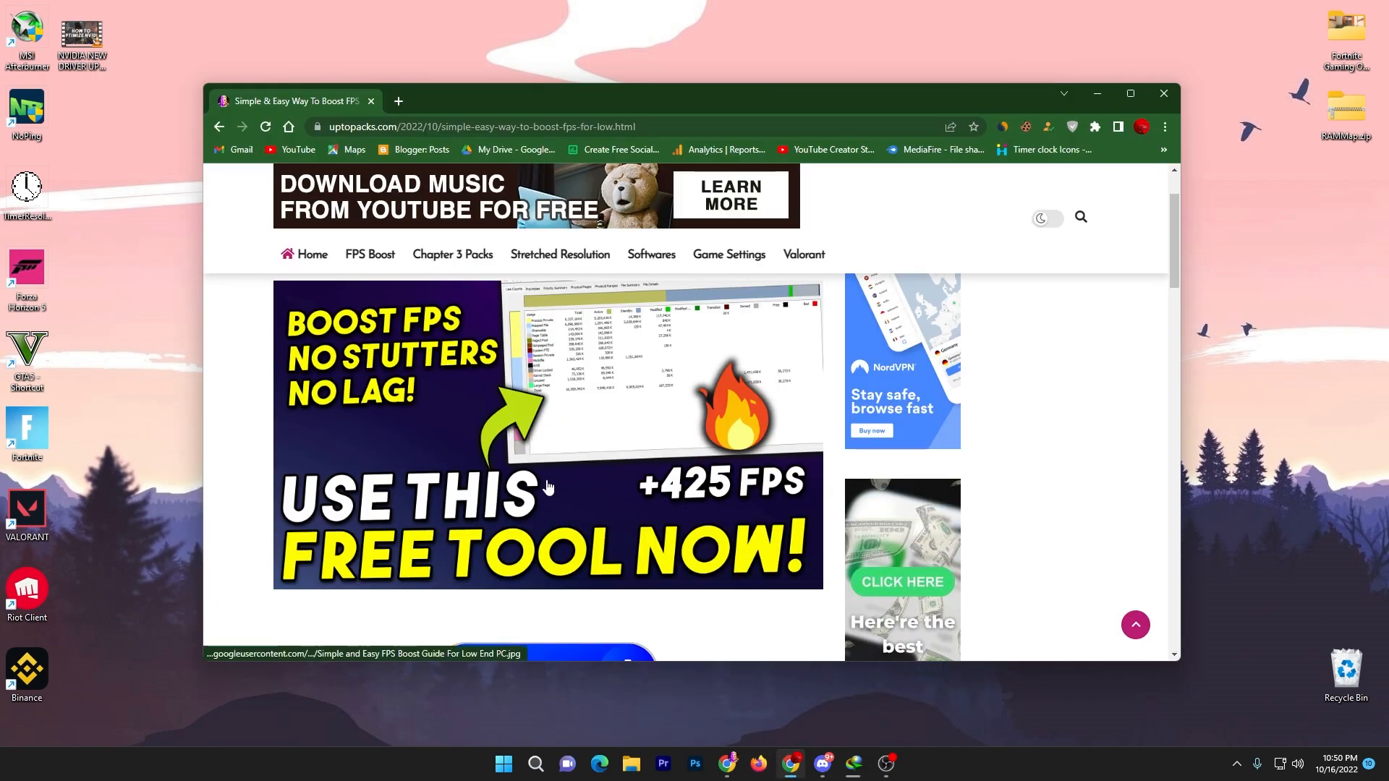
Step: Scroll the uptopacks FPS boost article to DOWNLOAD FILE and follow its Download link
{"action": "scroll", "scroll_direction": "down", "scroll_amount": 3}
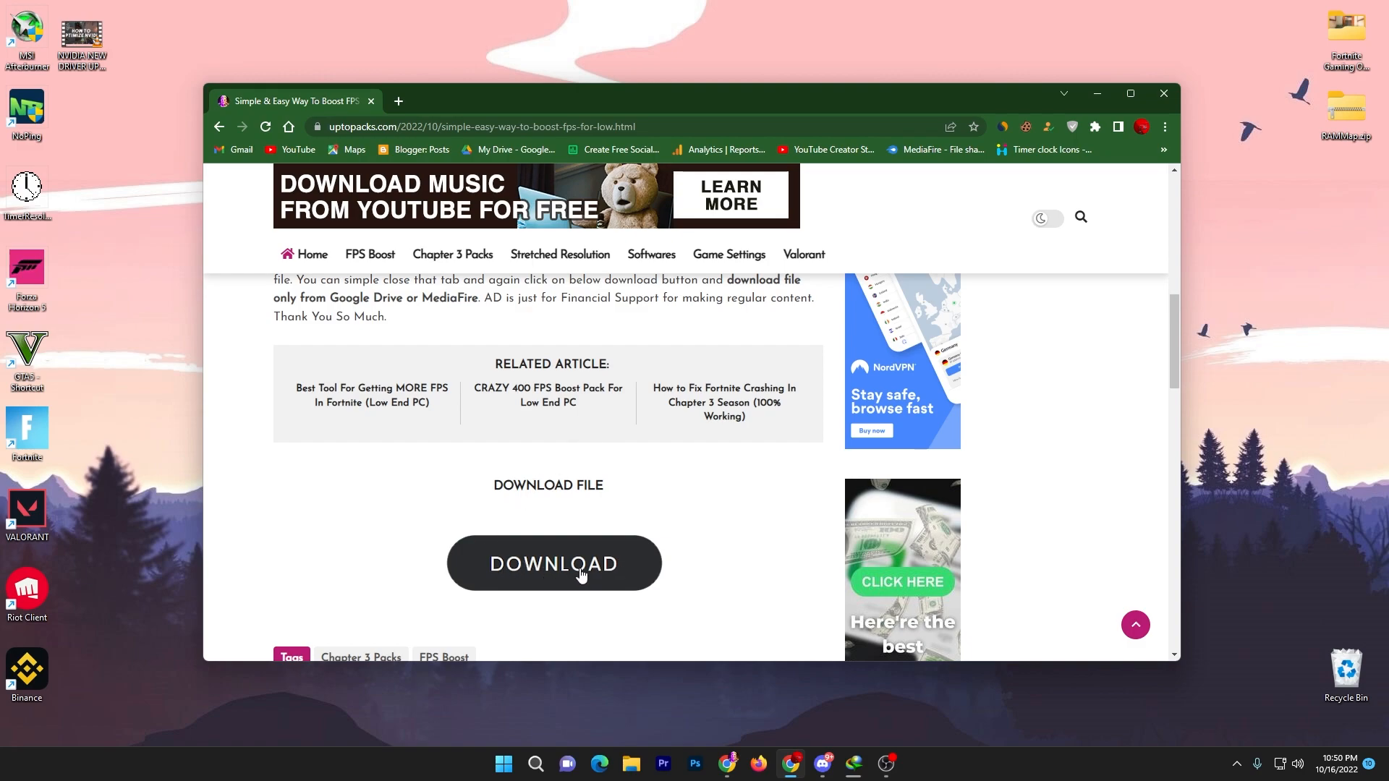
{"action": "left_click", "coordinate": [553, 563]}
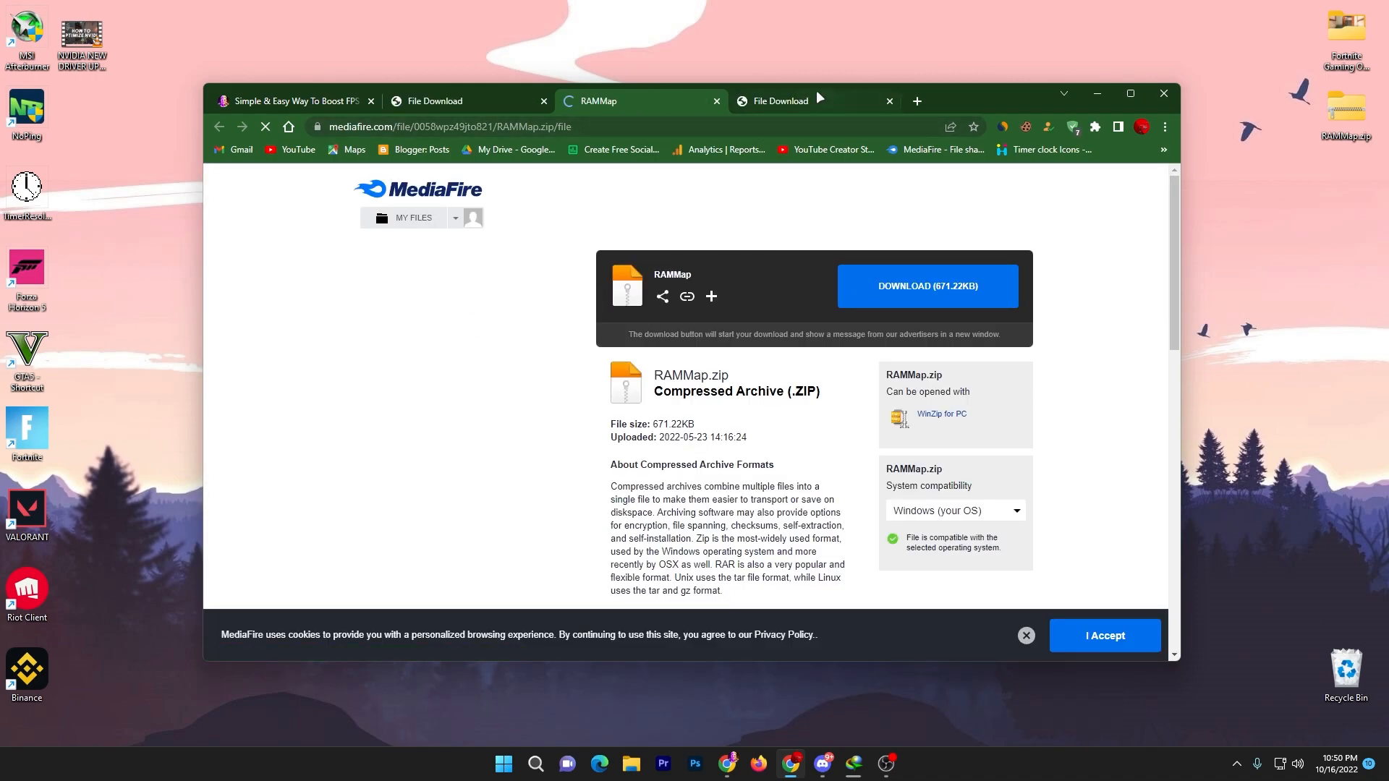
Step: Download RAMMap.zip (671.22KB) from the MediaFire page
{"action": "left_click", "coordinate": [926, 285]}
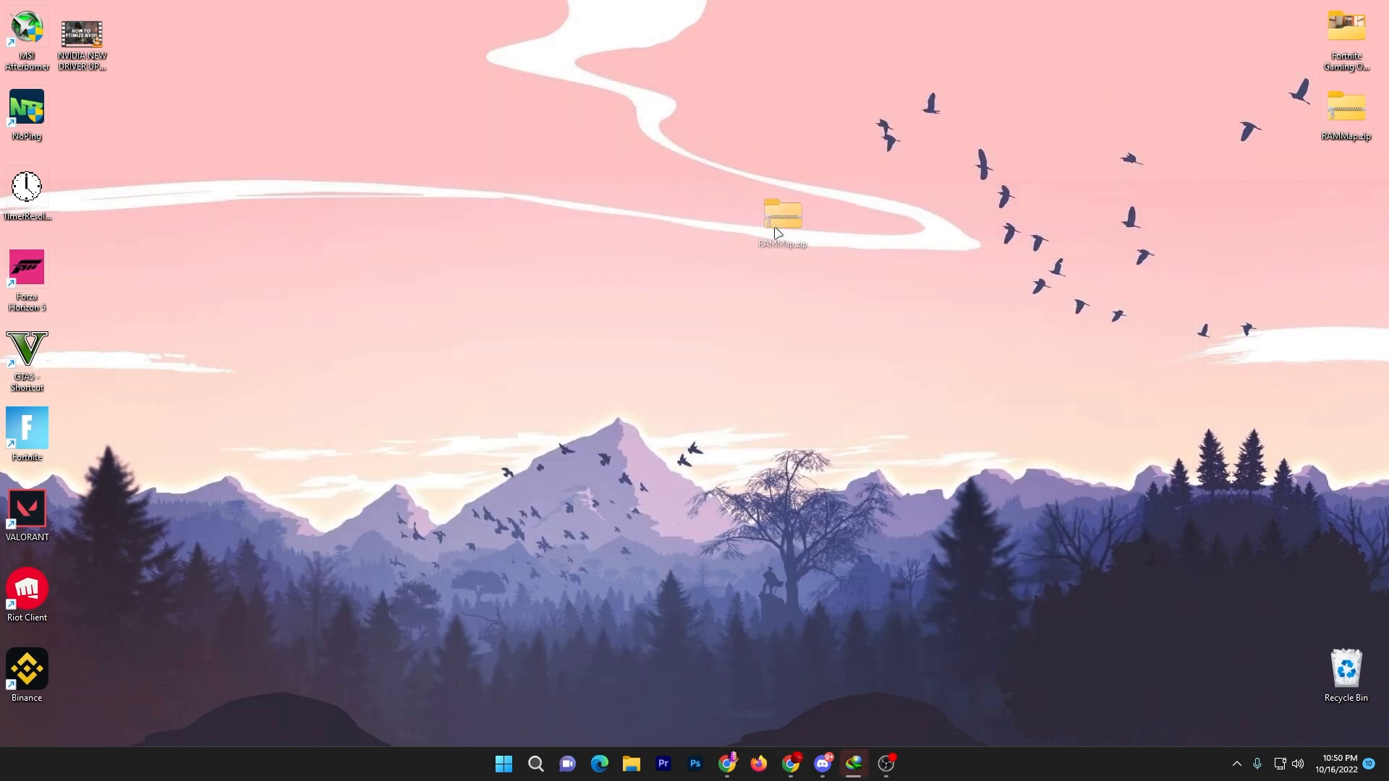
Step: Open RAMMap.zip, extract Eula.txt and the three RAMMap executables to the desktop, and close it
{"action": "left_click_drag", "start_coordinate": [782, 217], "coordinate": [686, 192]}
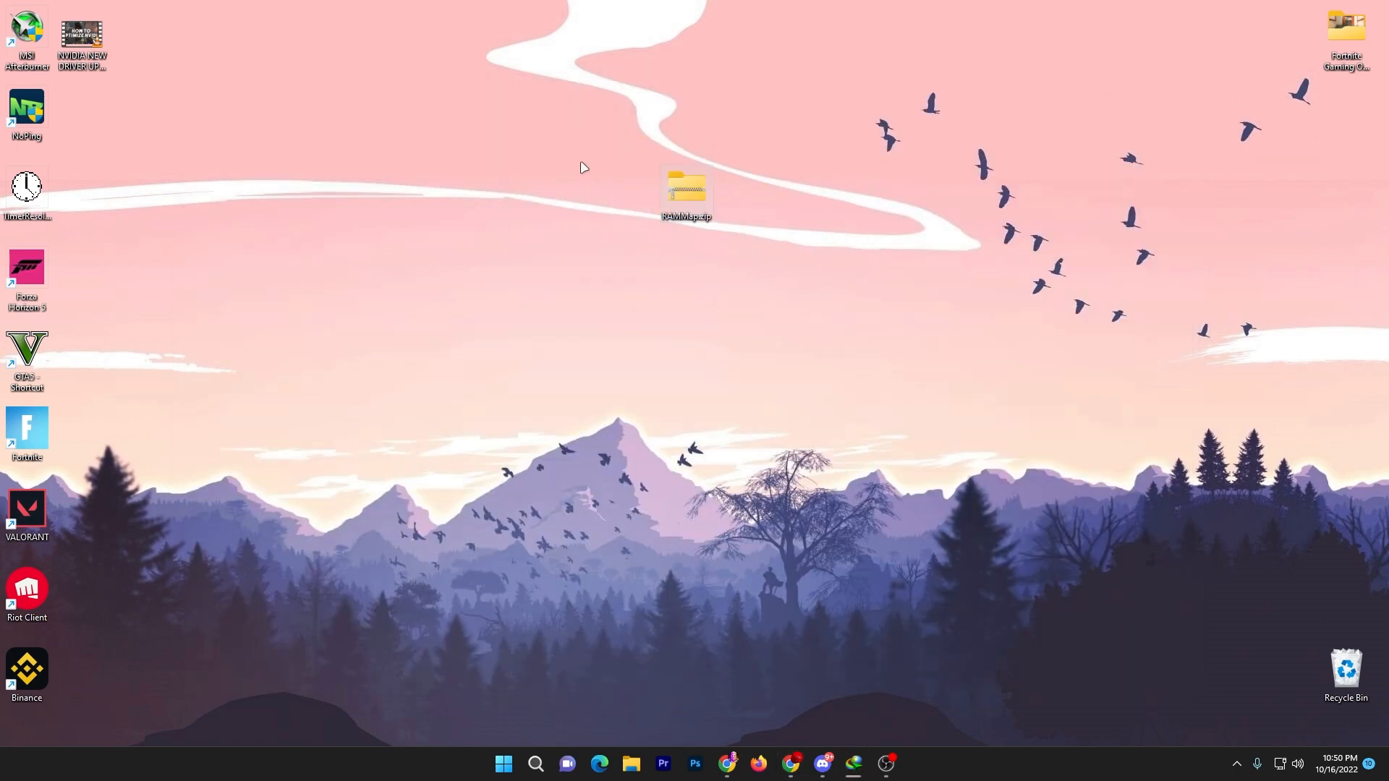
{"action": "double_click", "coordinate": [685, 189]}
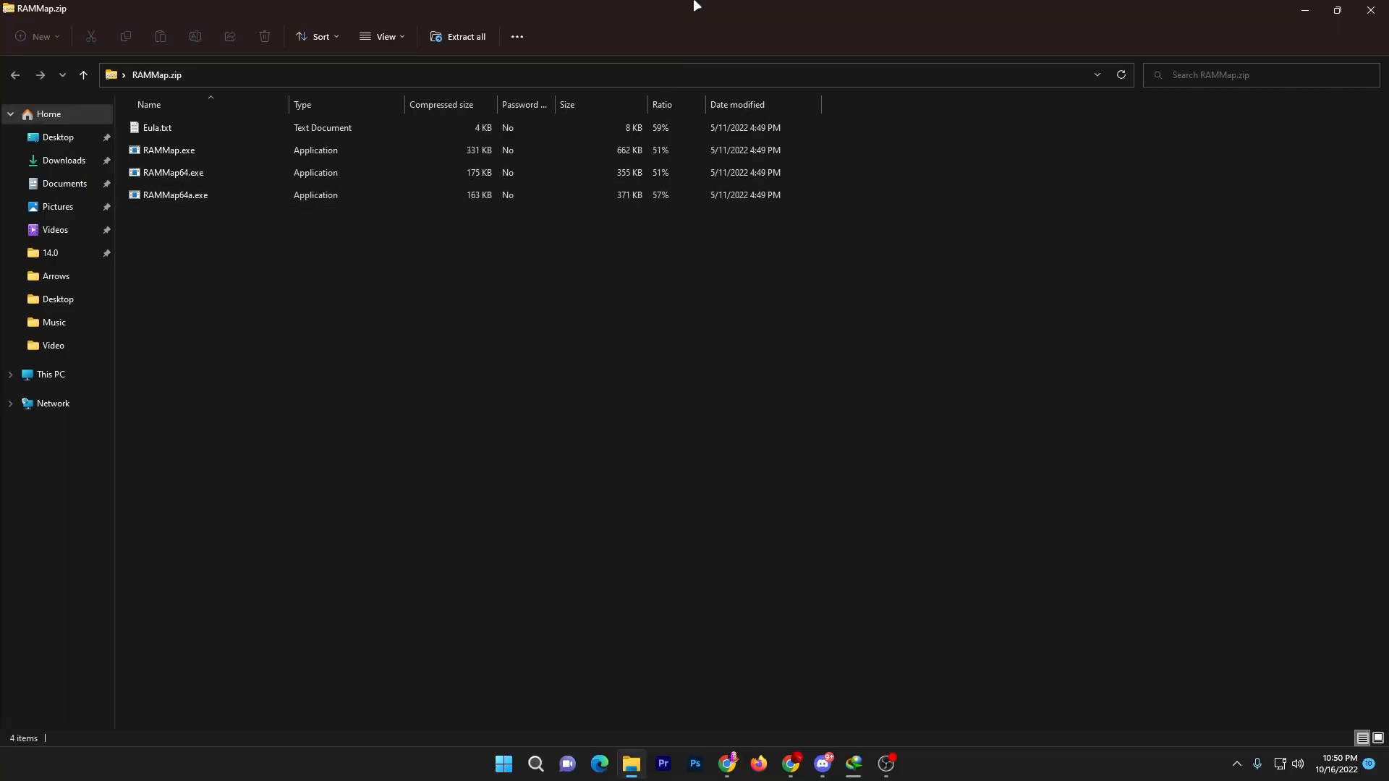
{"action": "left_click", "coordinate": [1347, 9]}
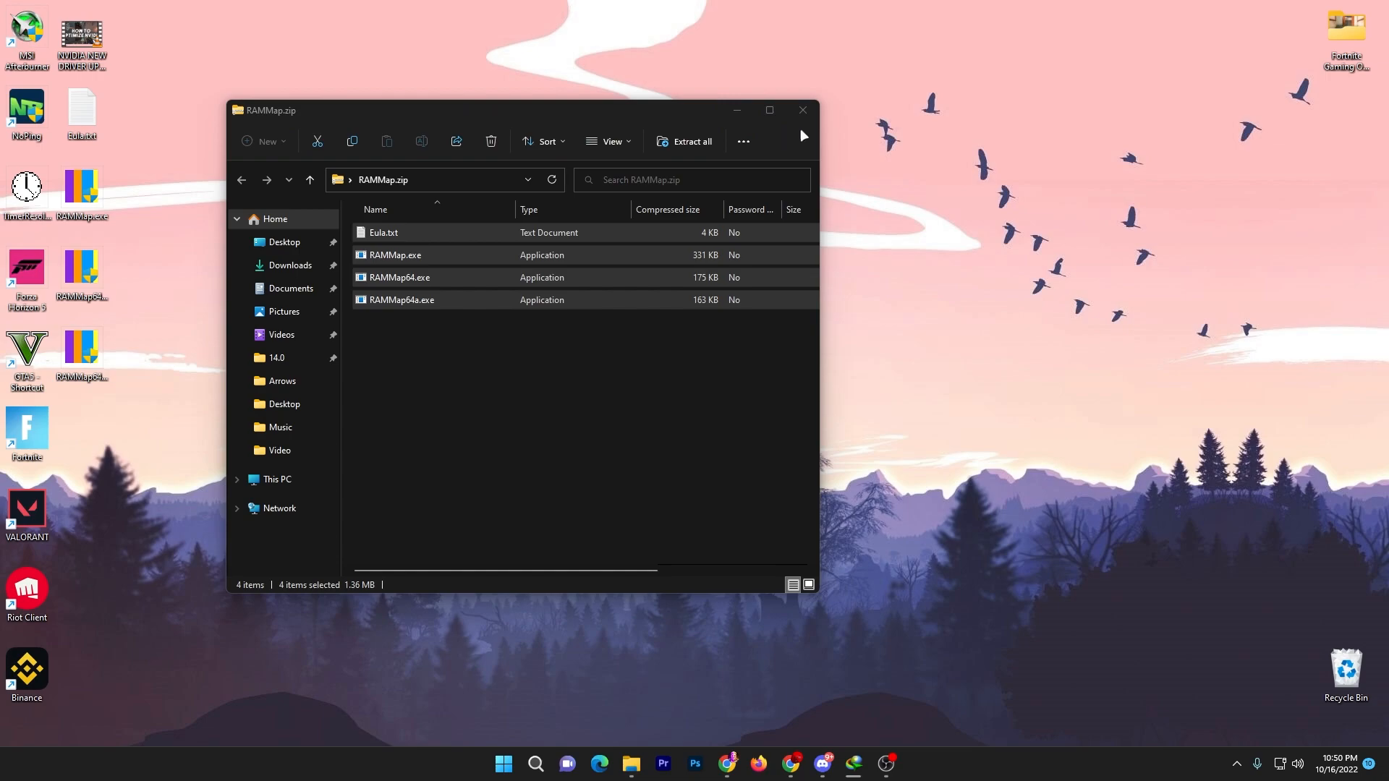
{"action": "left_click", "coordinate": [801, 109]}
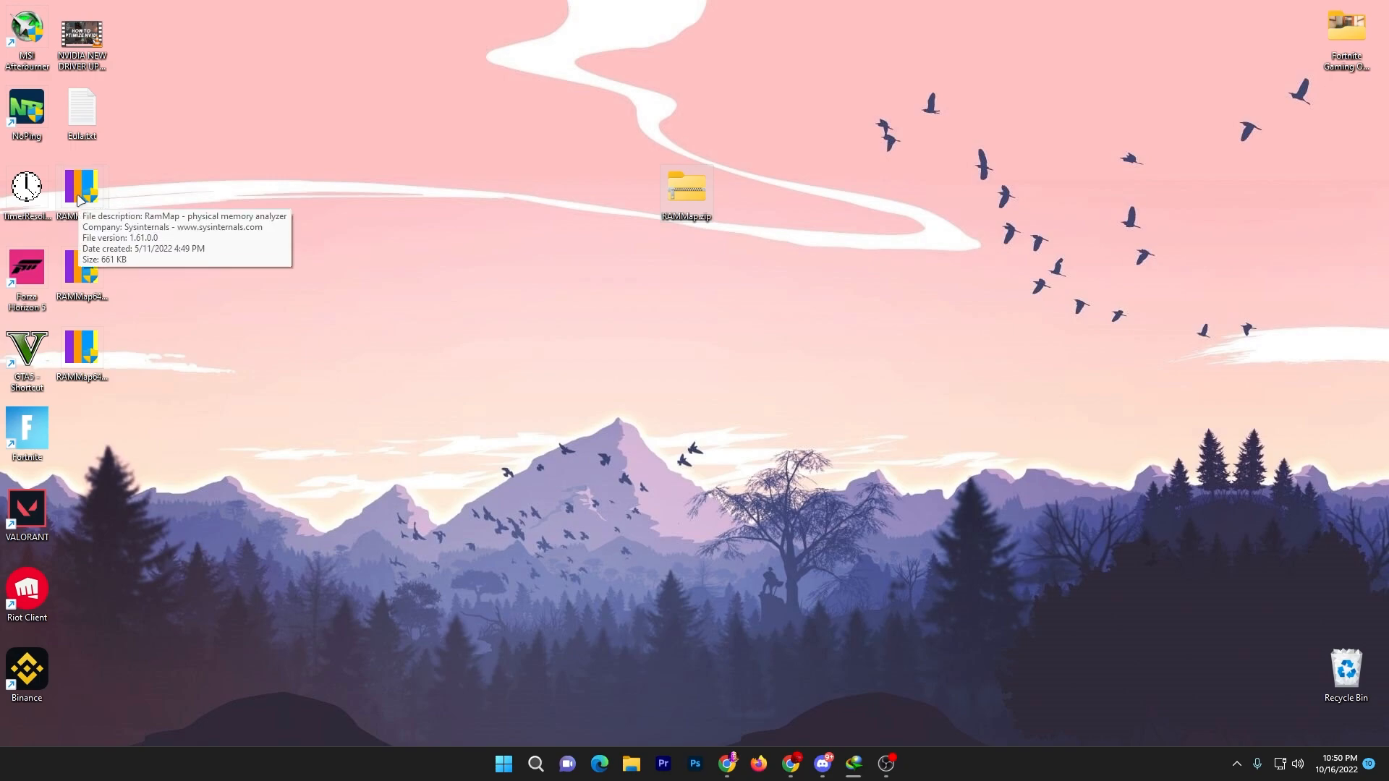
Step: Launch RAMMap.exe with administrator approval and open its Empty menu
{"action": "double_click", "coordinate": [80, 187]}
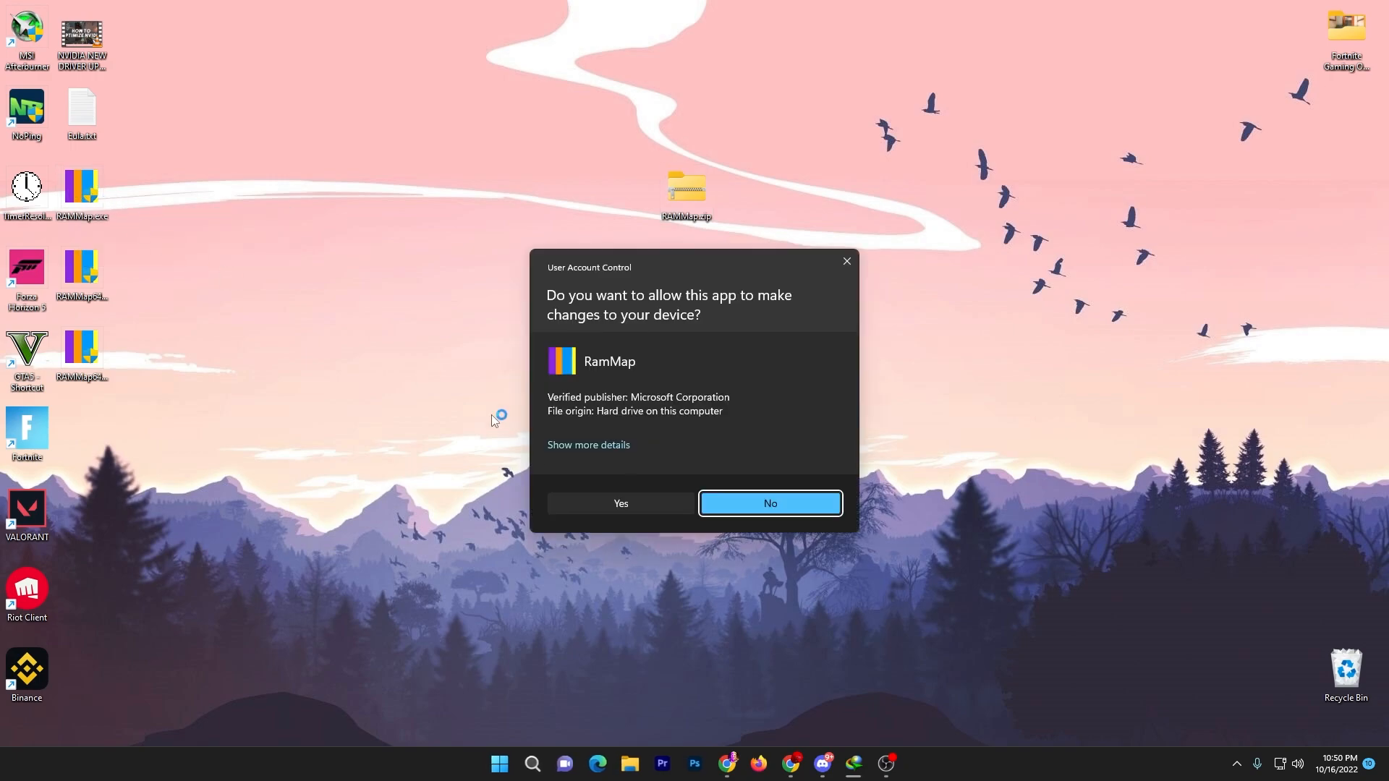
{"action": "left_click", "coordinate": [619, 504]}
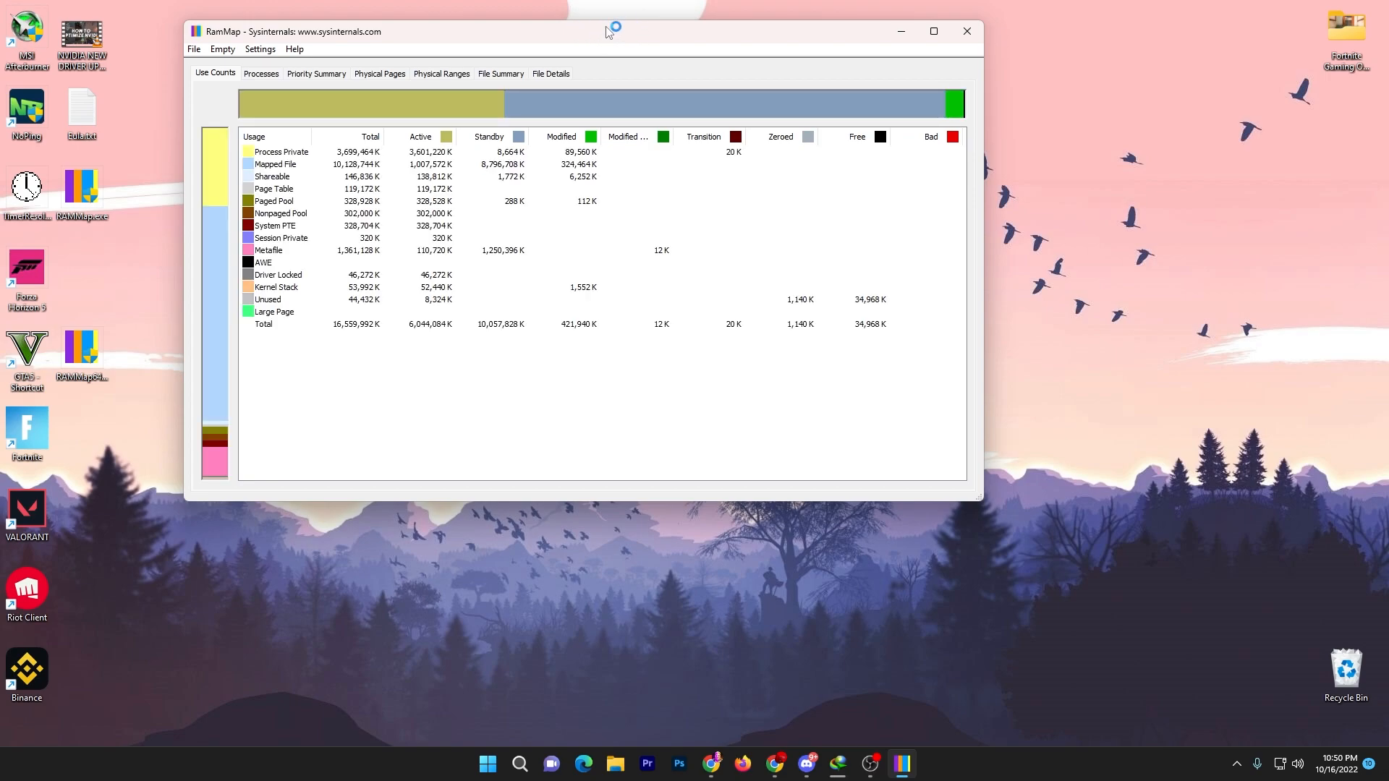
{"action": "left_click_drag", "start_coordinate": [608, 31], "coordinate": [701, 160]}
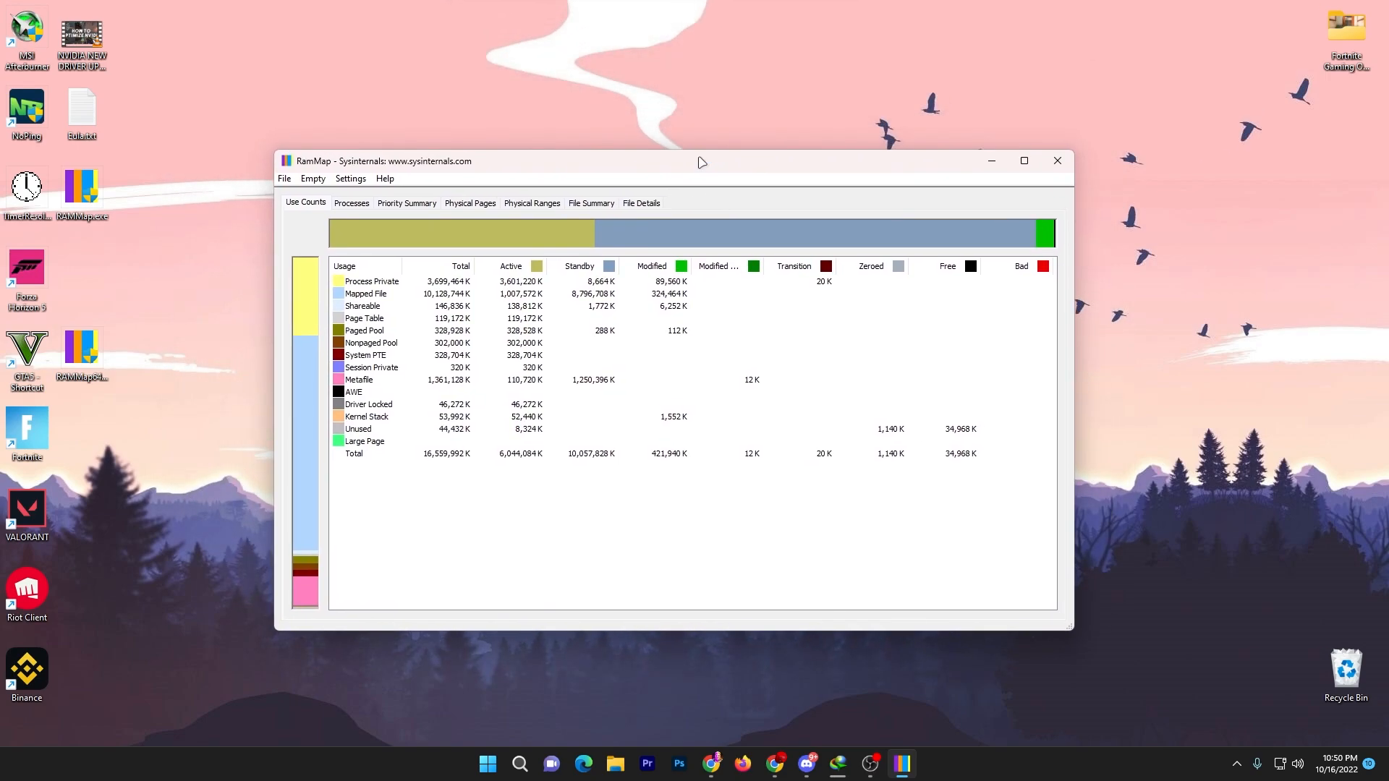
{"action": "left_click", "coordinate": [312, 178]}
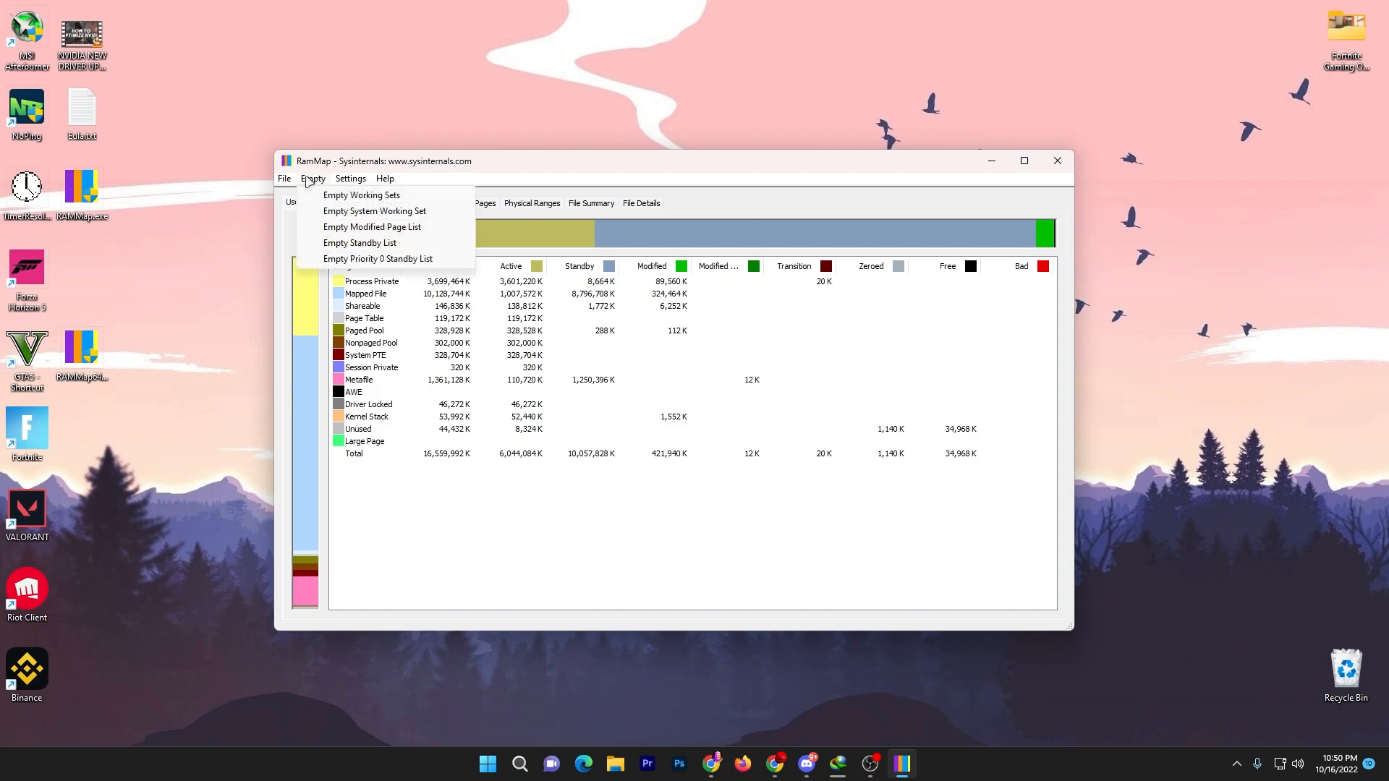
{"action": "mouse_move", "coordinate": [359, 243]}
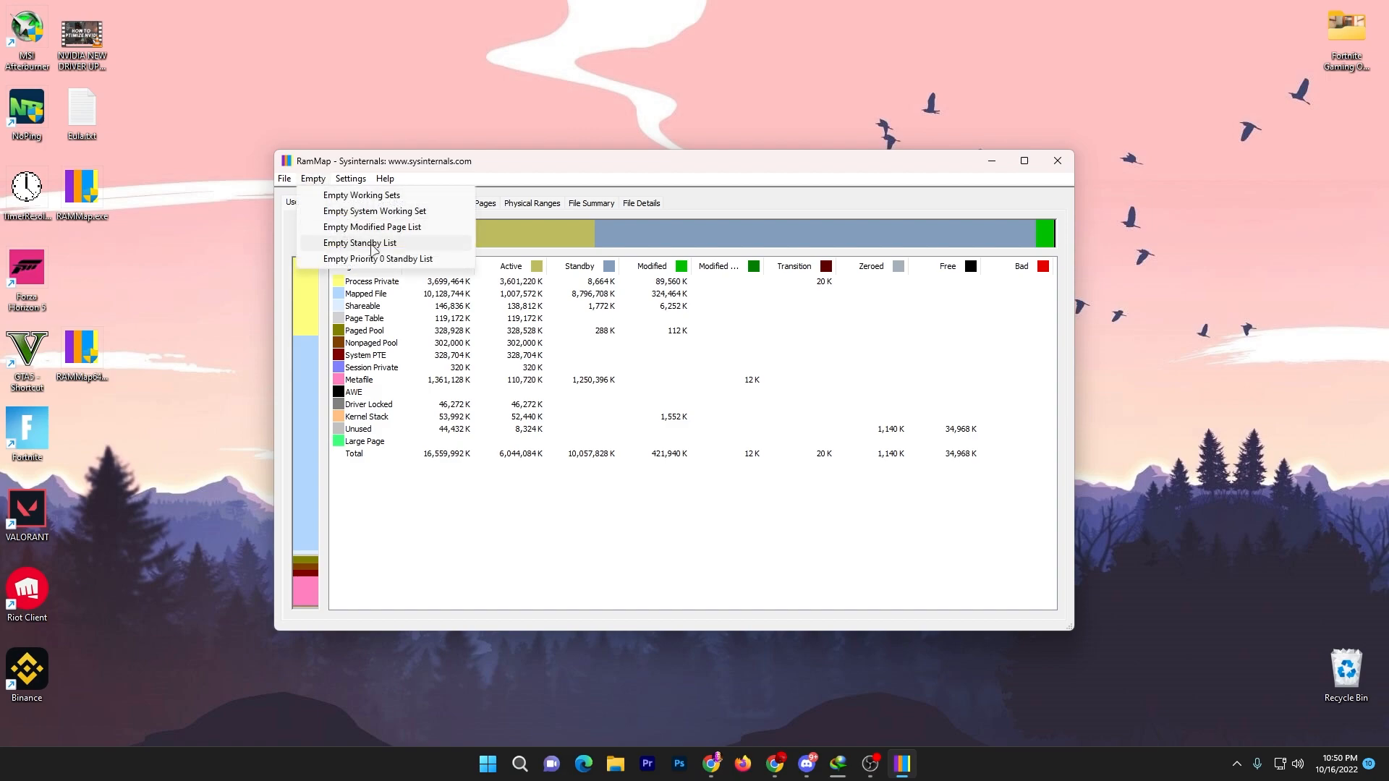
{"action": "mouse_move", "coordinate": [386, 252]}
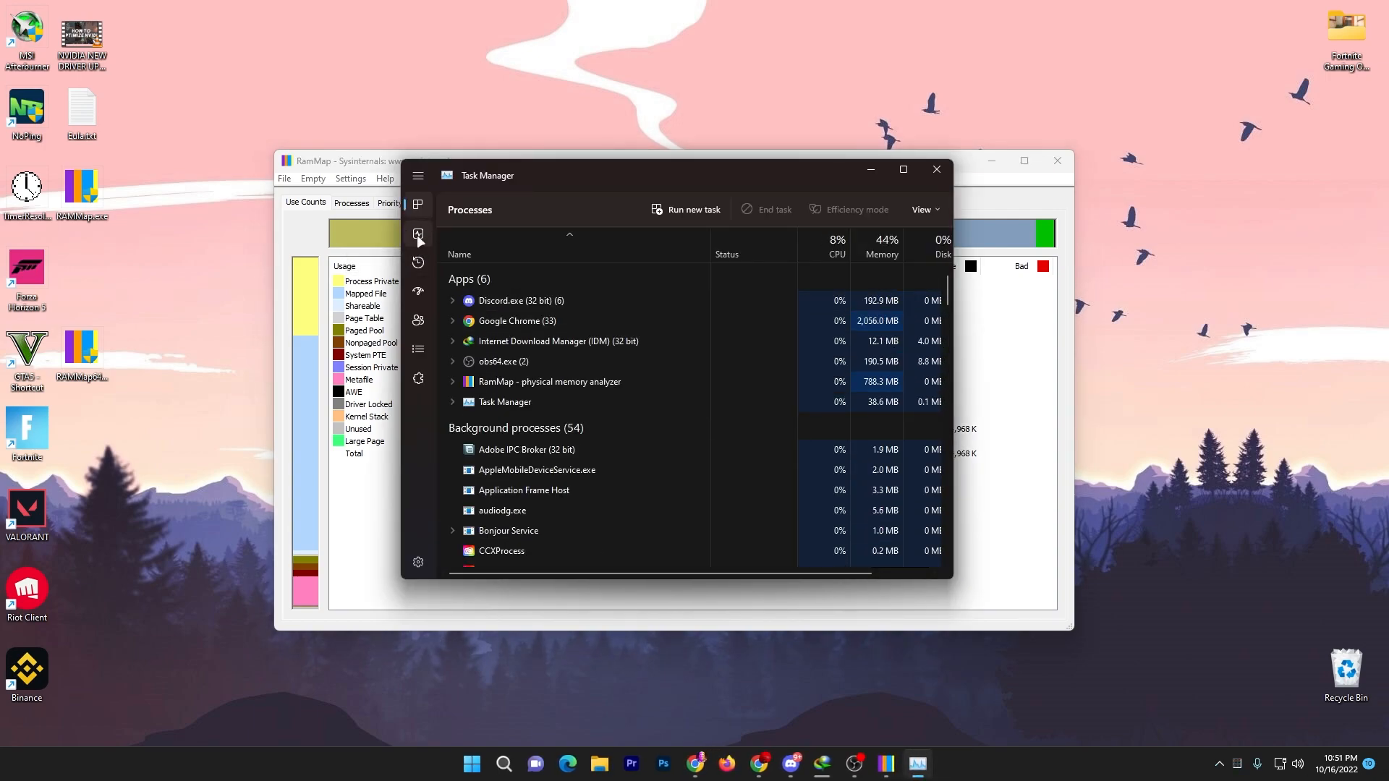
Step: Watch Task Manager's Memory graph while emptying RAMMap's standby list, then minimize RAMMap
{"action": "left_click", "coordinate": [418, 234]}
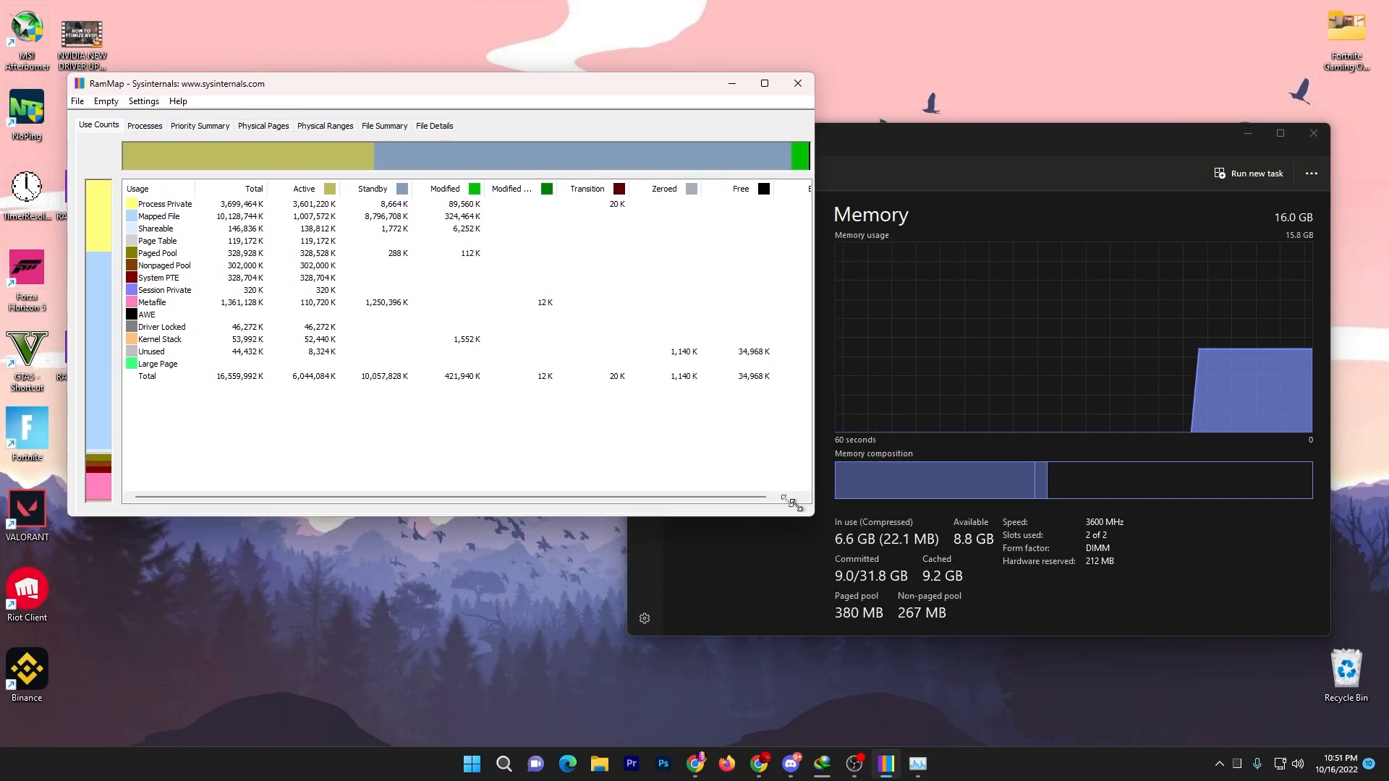
{"action": "left_click", "coordinate": [105, 101]}
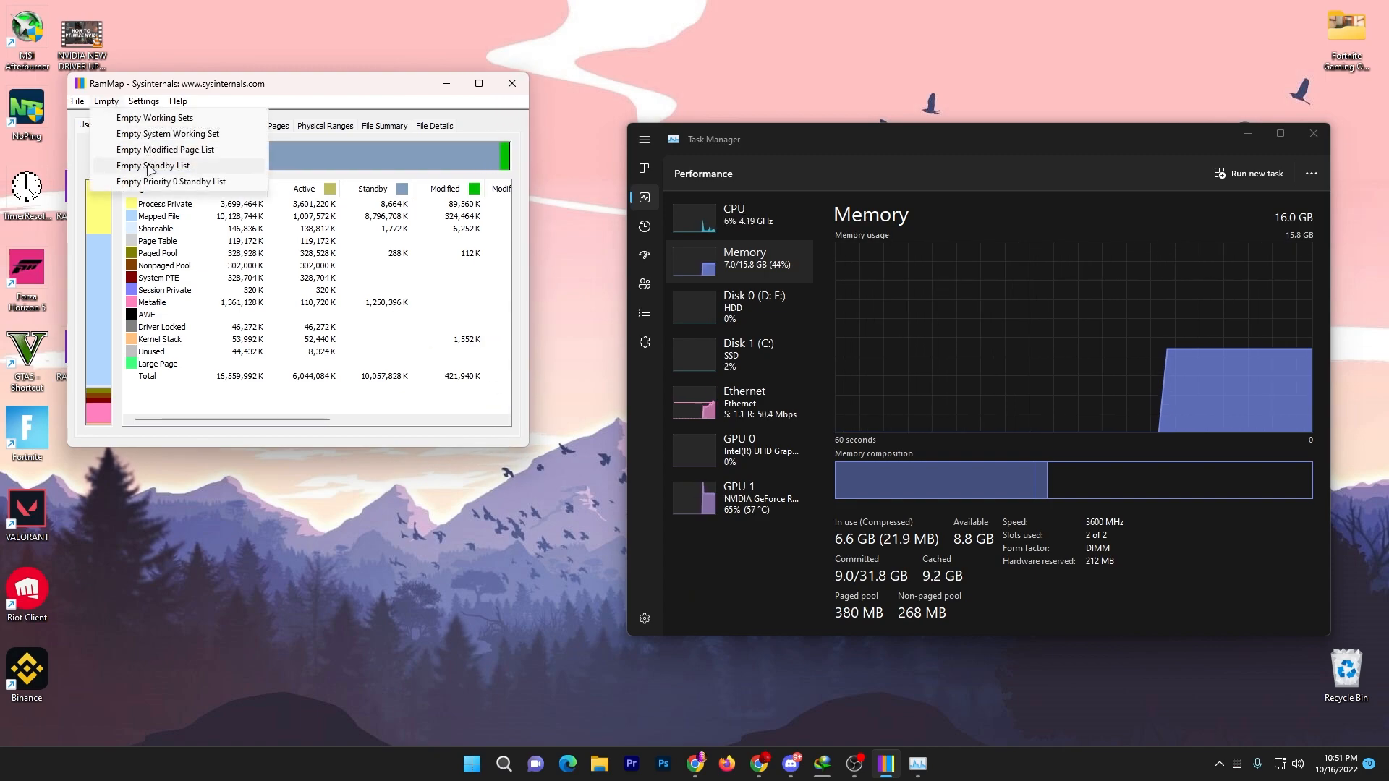
{"action": "left_click", "coordinate": [153, 166]}
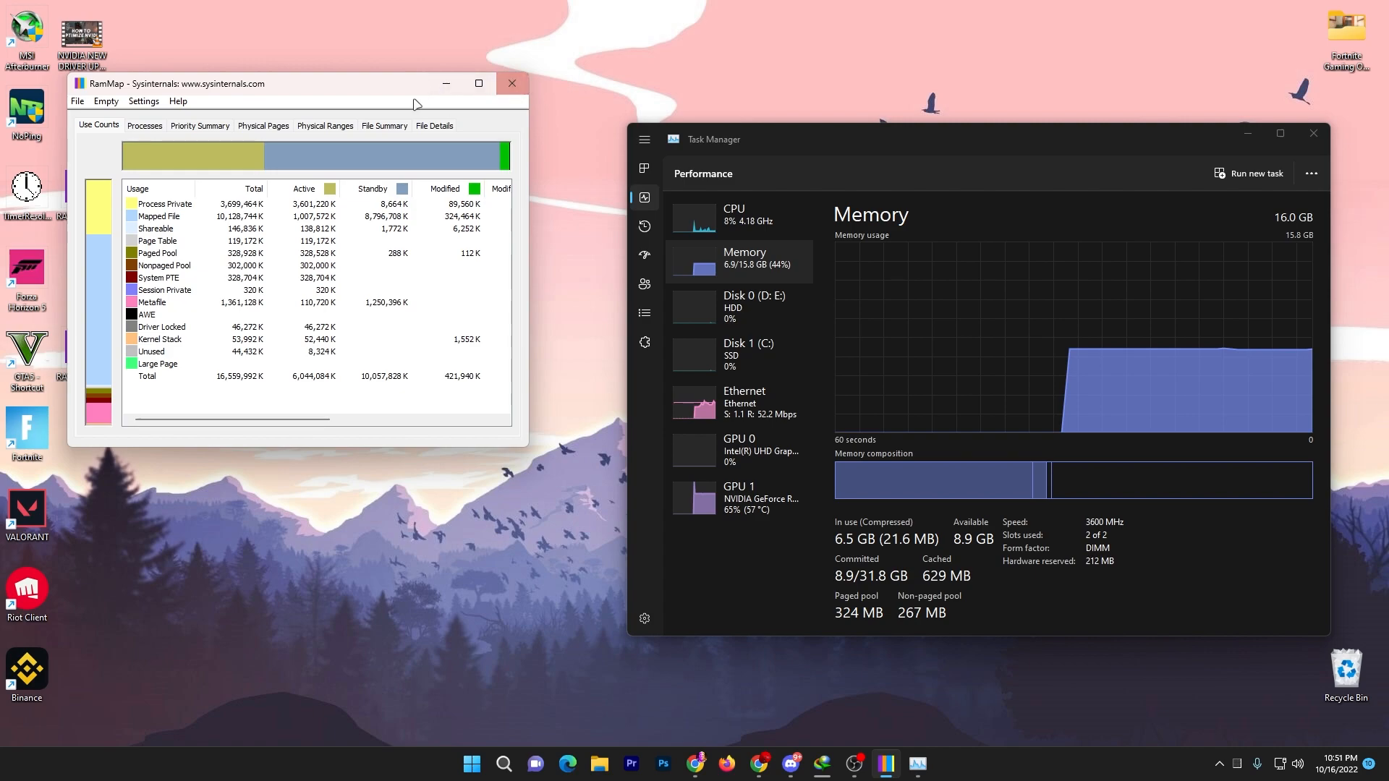
{"action": "mouse_move", "coordinate": [446, 83]}
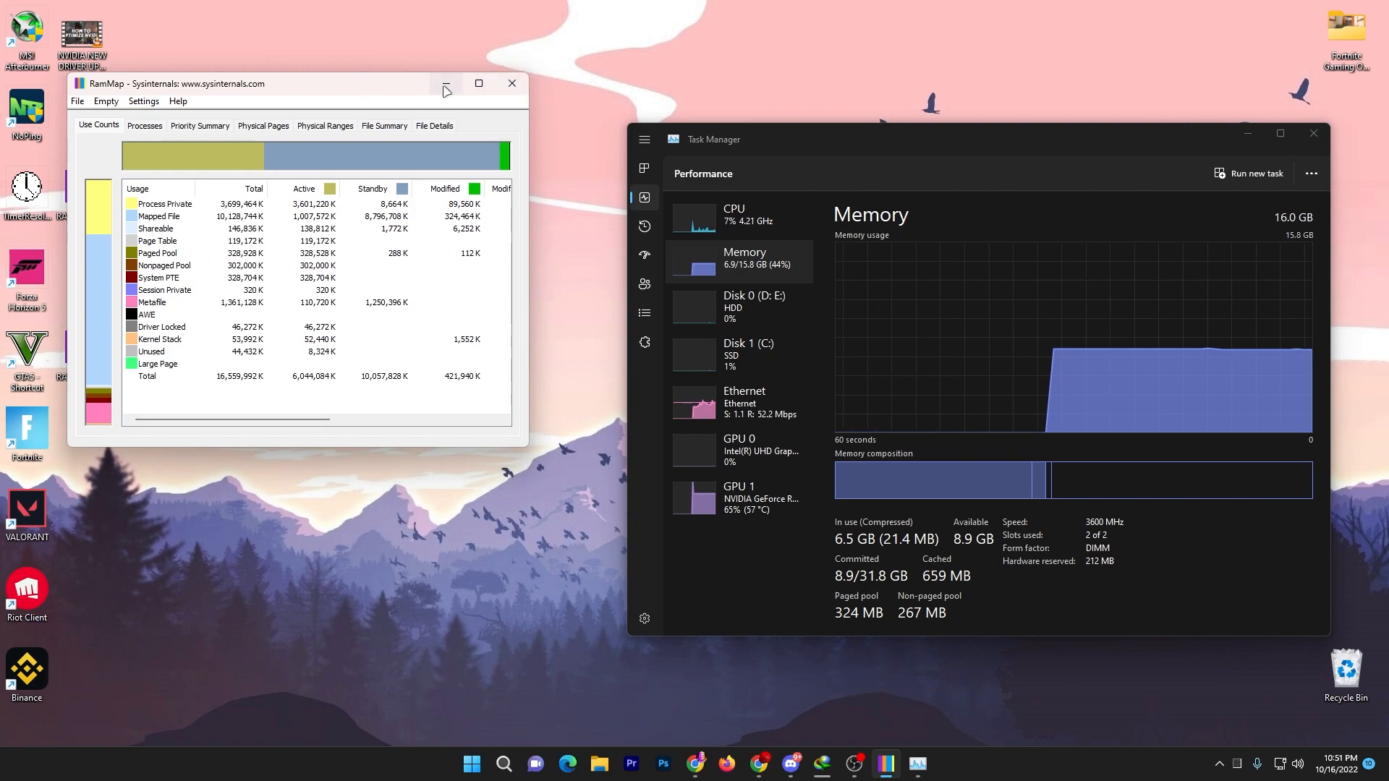
{"action": "left_click", "coordinate": [470, 83]}
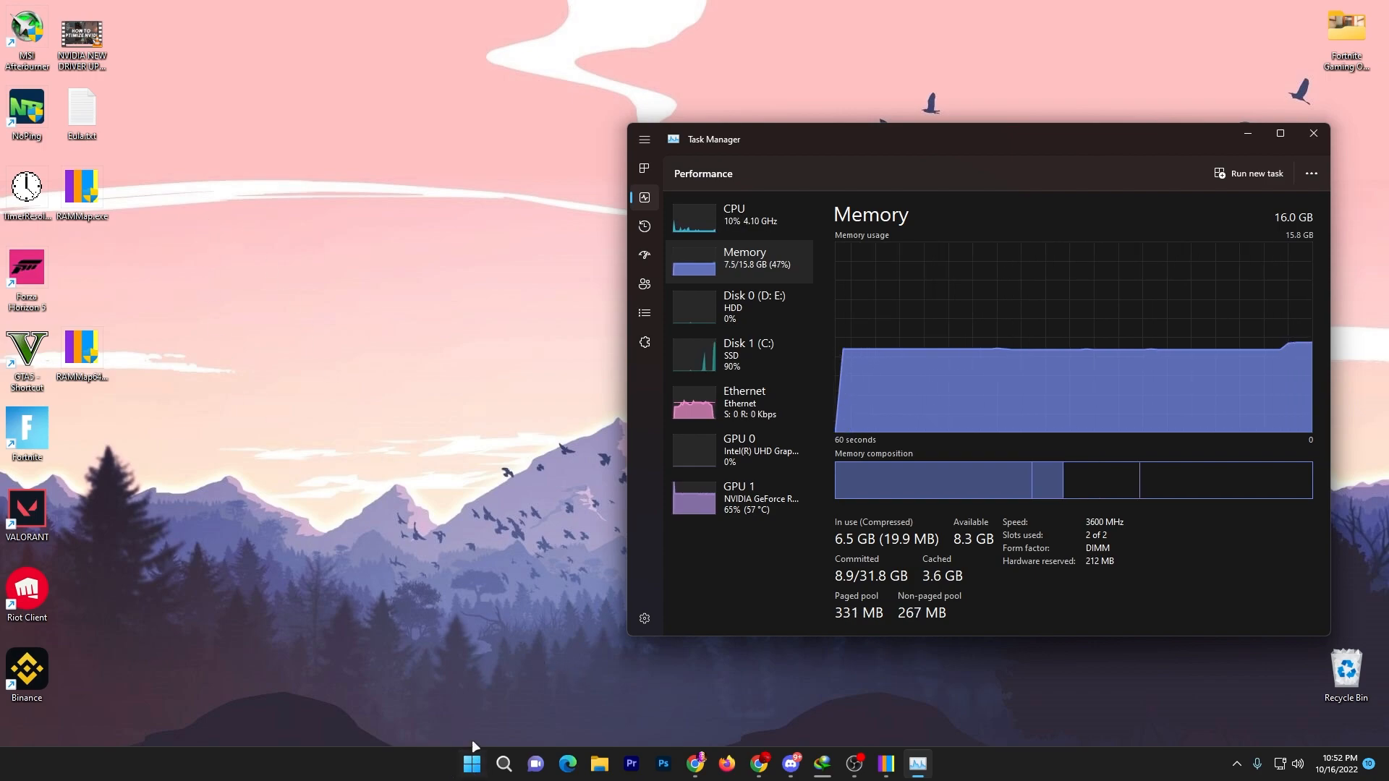
Step: Choose 'Adjust for best performance' in Performance Options' Visual Effects via Advanced system settings
{"action": "right_click", "coordinate": [470, 763]}
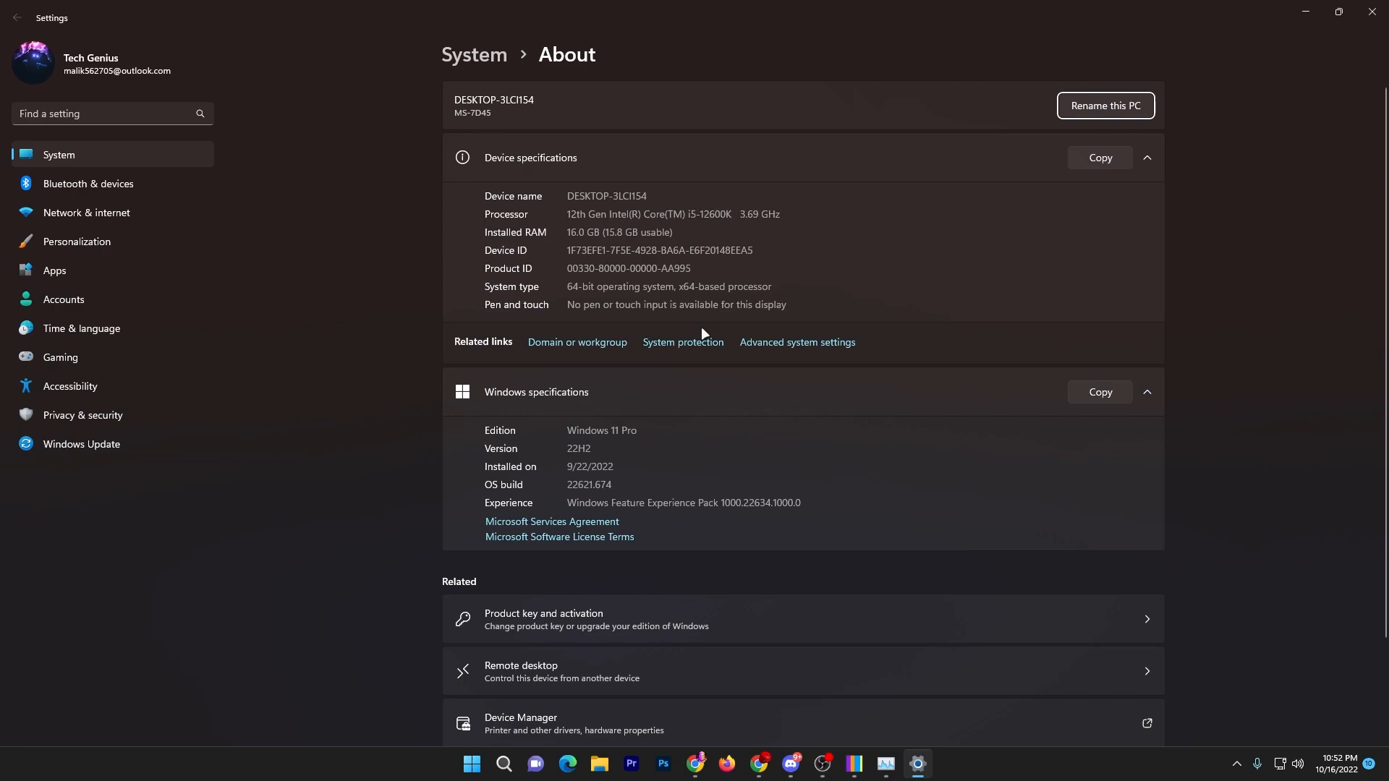
{"action": "mouse_move", "coordinate": [797, 342]}
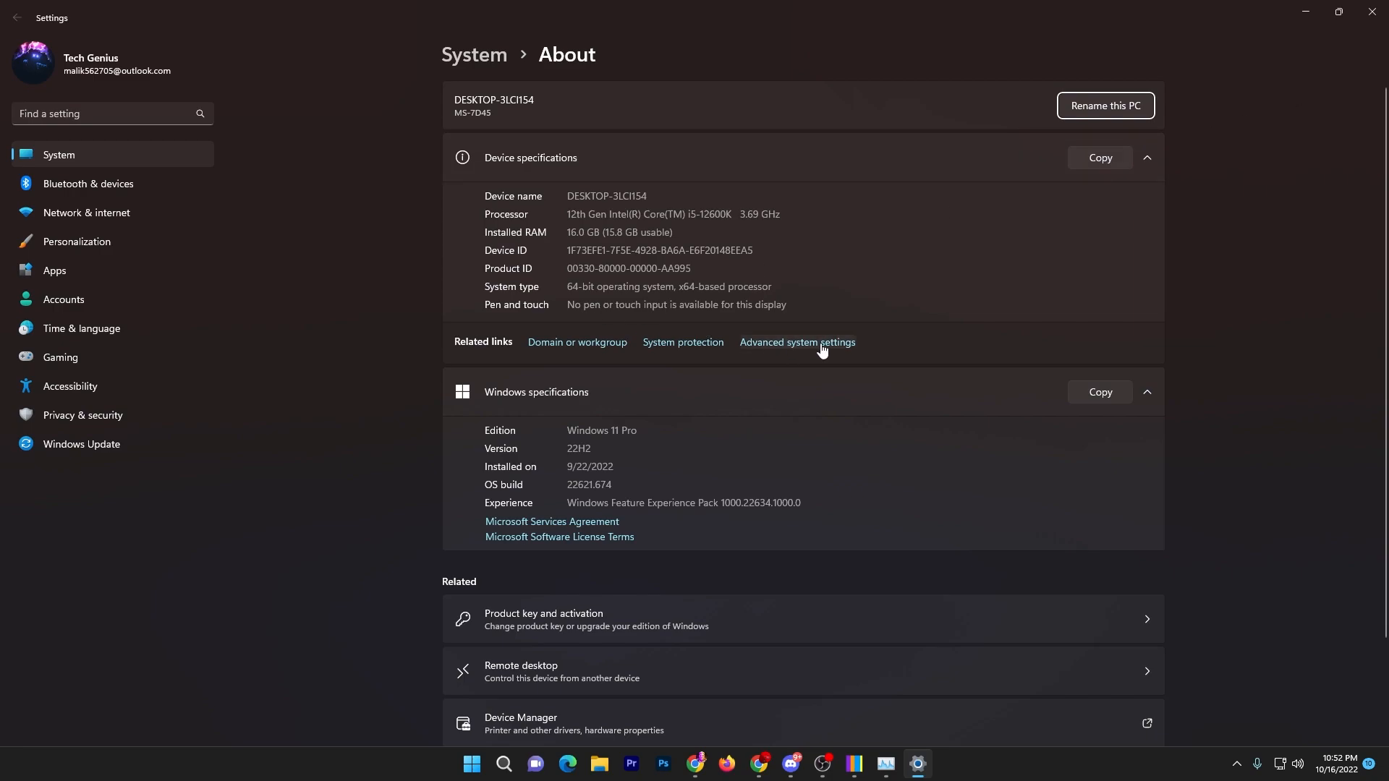
{"action": "left_click", "coordinate": [797, 342]}
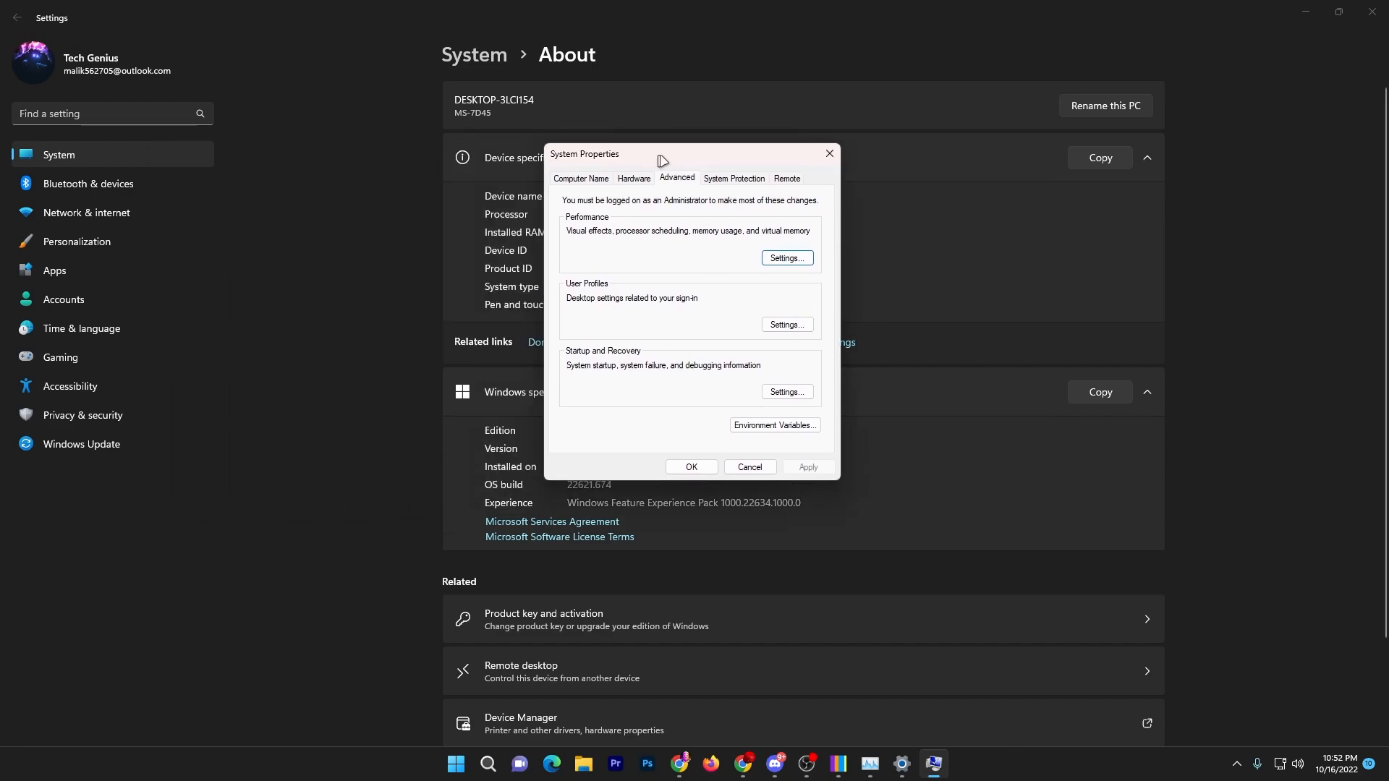
{"action": "left_click_drag", "start_coordinate": [662, 153], "coordinate": [742, 185]}
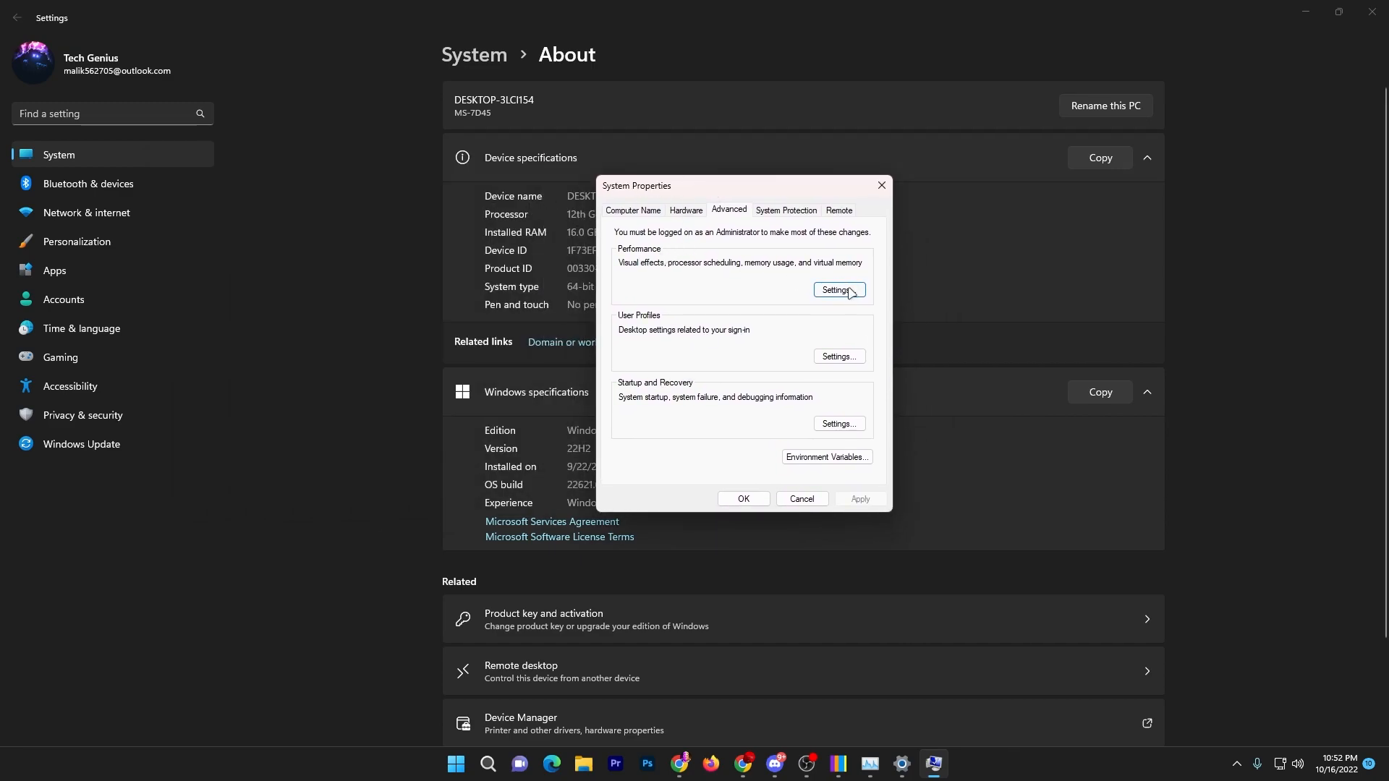
{"action": "left_click", "coordinate": [837, 291]}
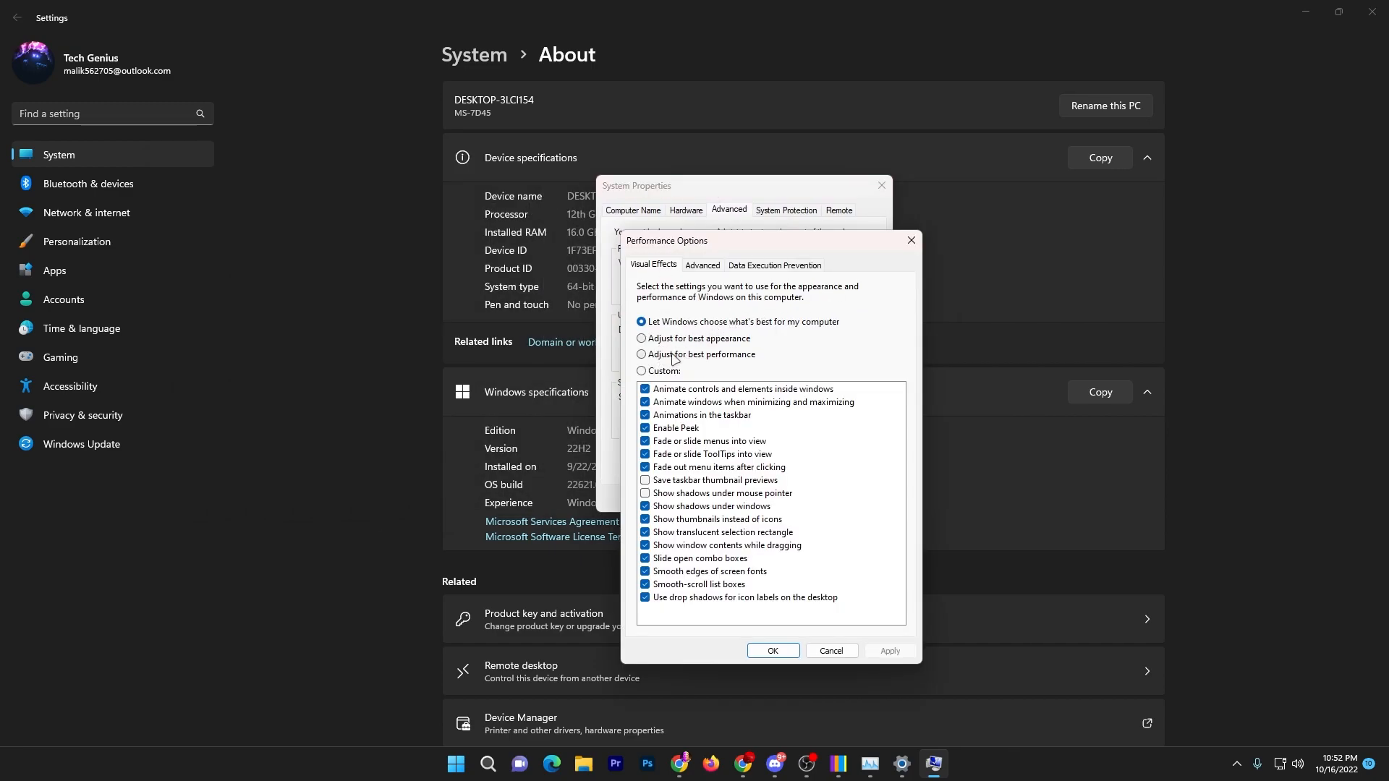
{"action": "left_click", "coordinate": [642, 355]}
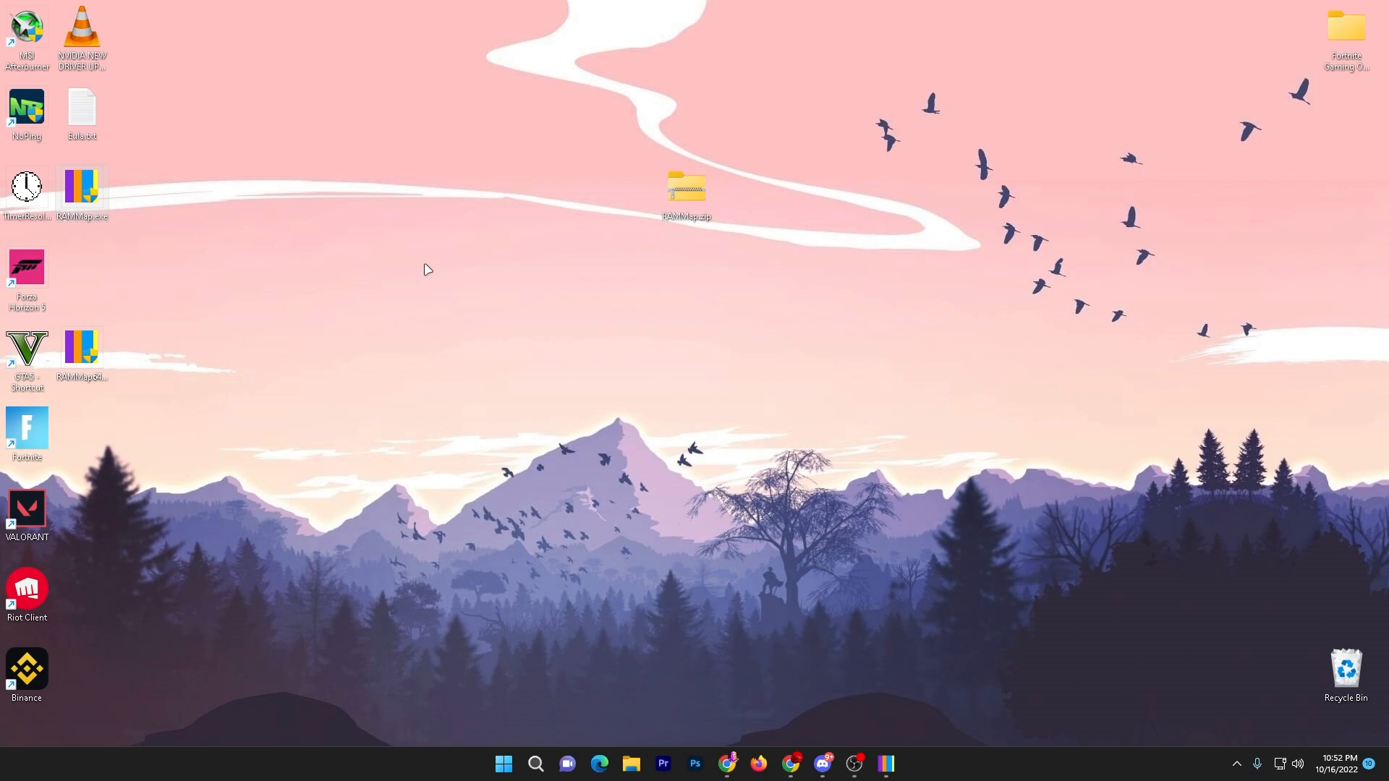
{"action": "mouse_move", "coordinate": [656, 355]}
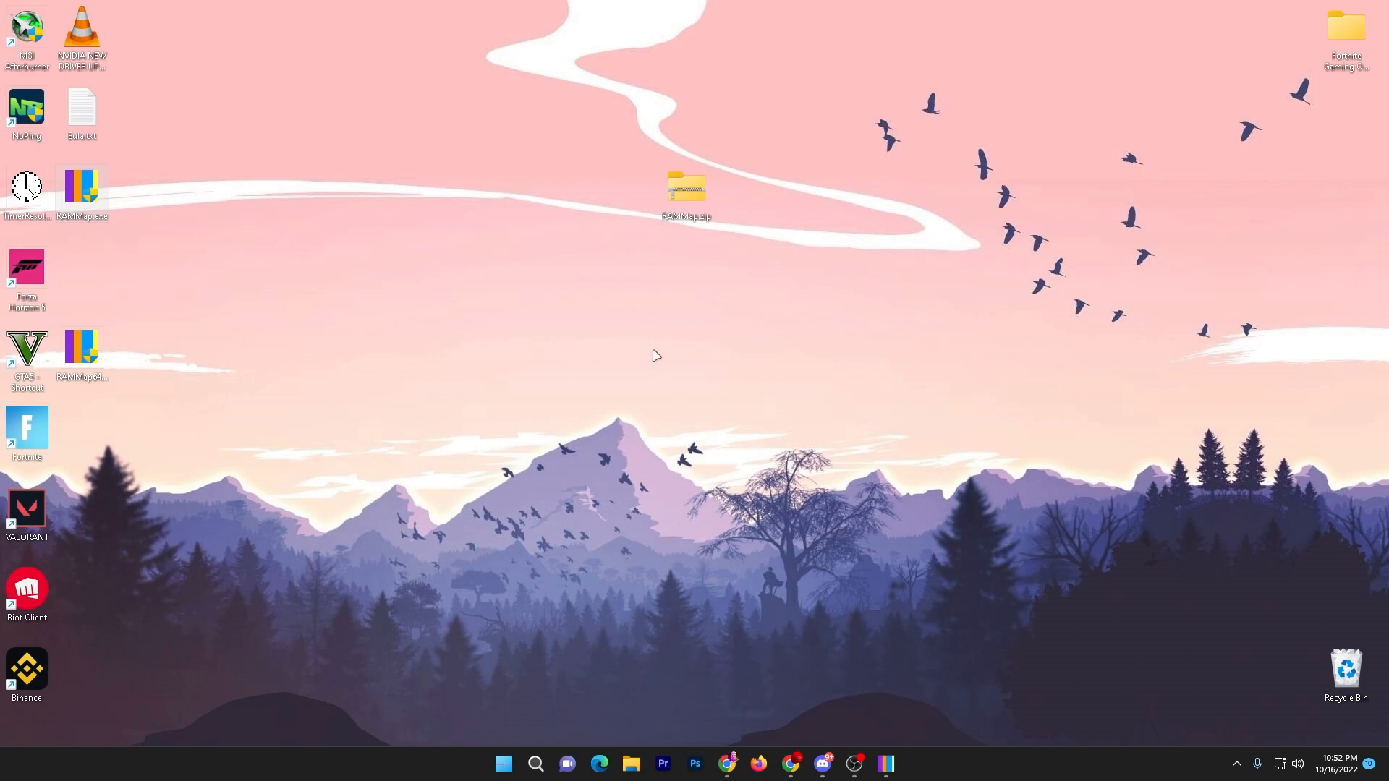
{"action": "mouse_move", "coordinate": [1237, 764]}
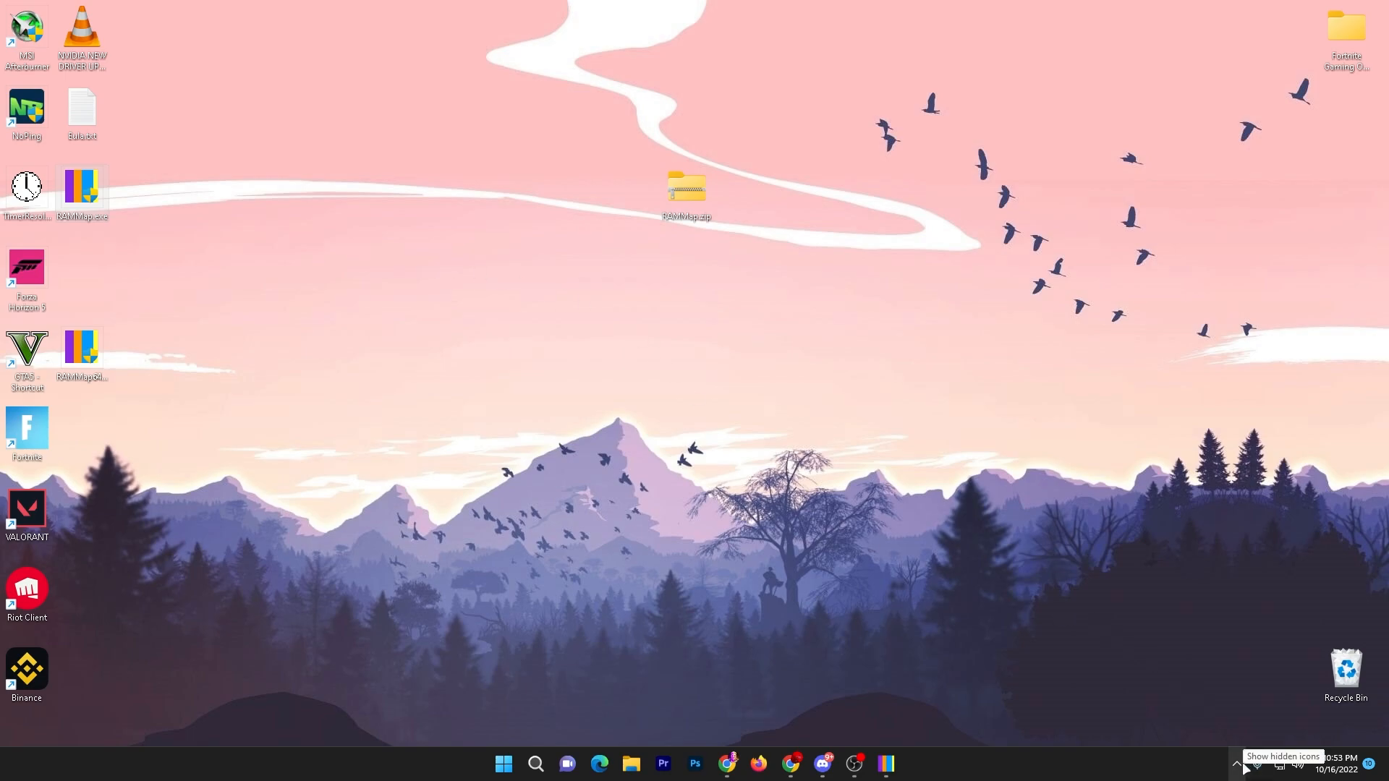
Step: Quit Discord and exit Internet Download Manager from the hidden tray icons
{"action": "left_click", "coordinate": [1239, 764]}
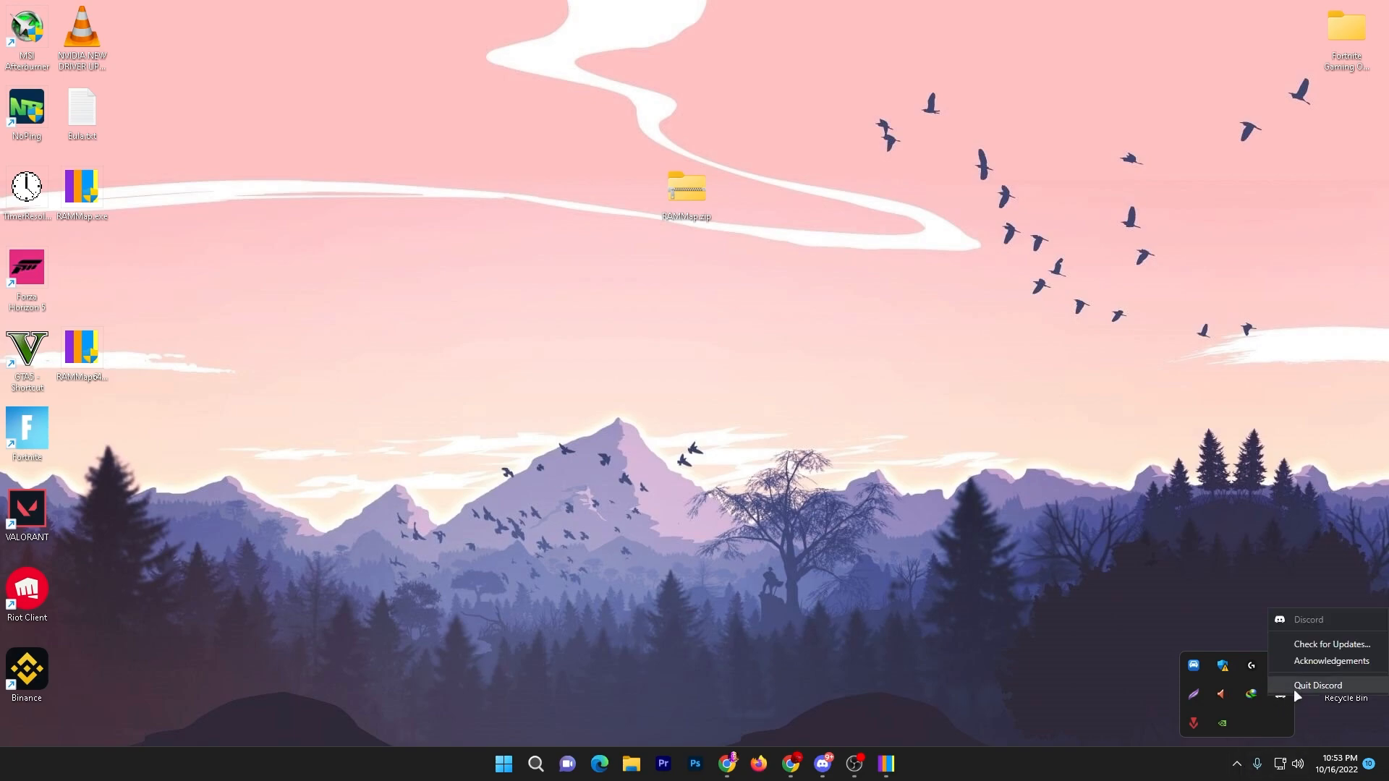
{"action": "left_click", "coordinate": [1317, 686]}
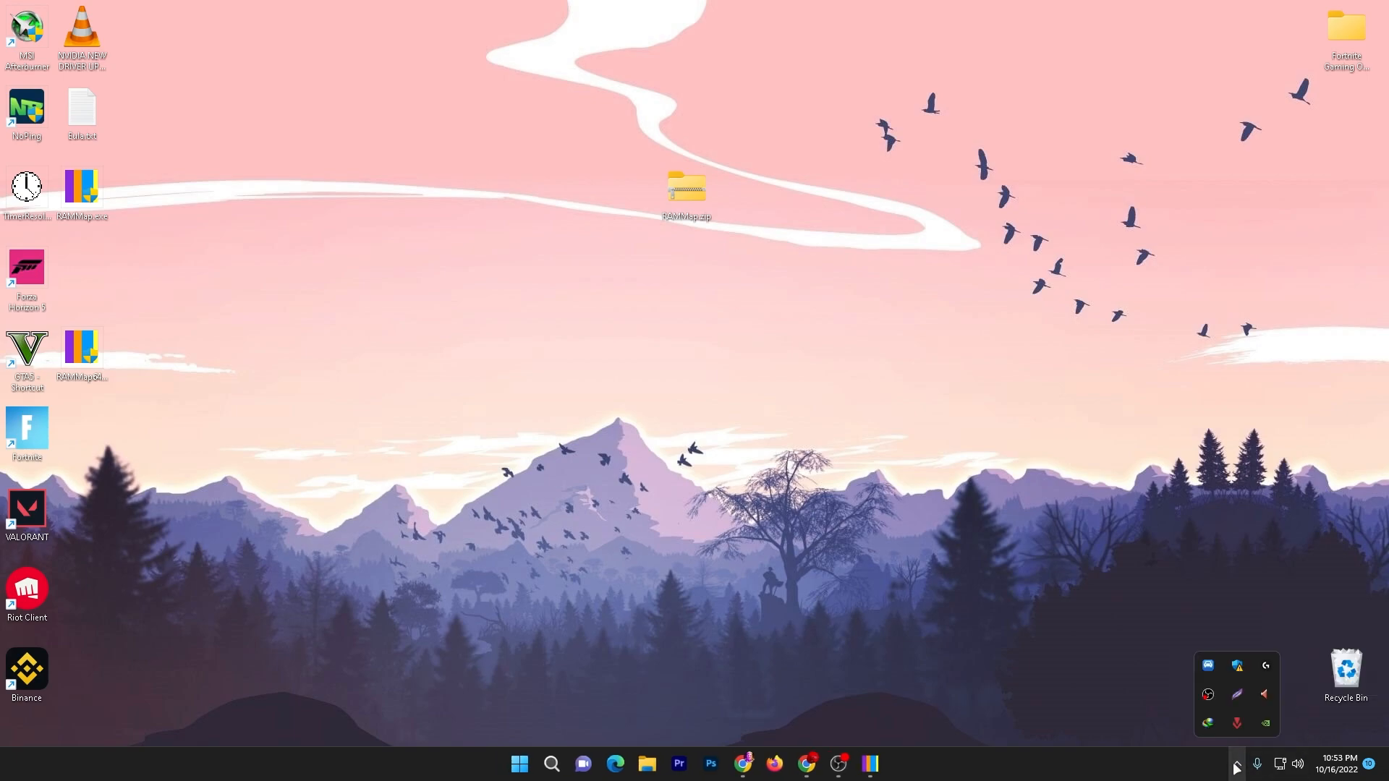
{"action": "right_click", "coordinate": [1237, 722]}
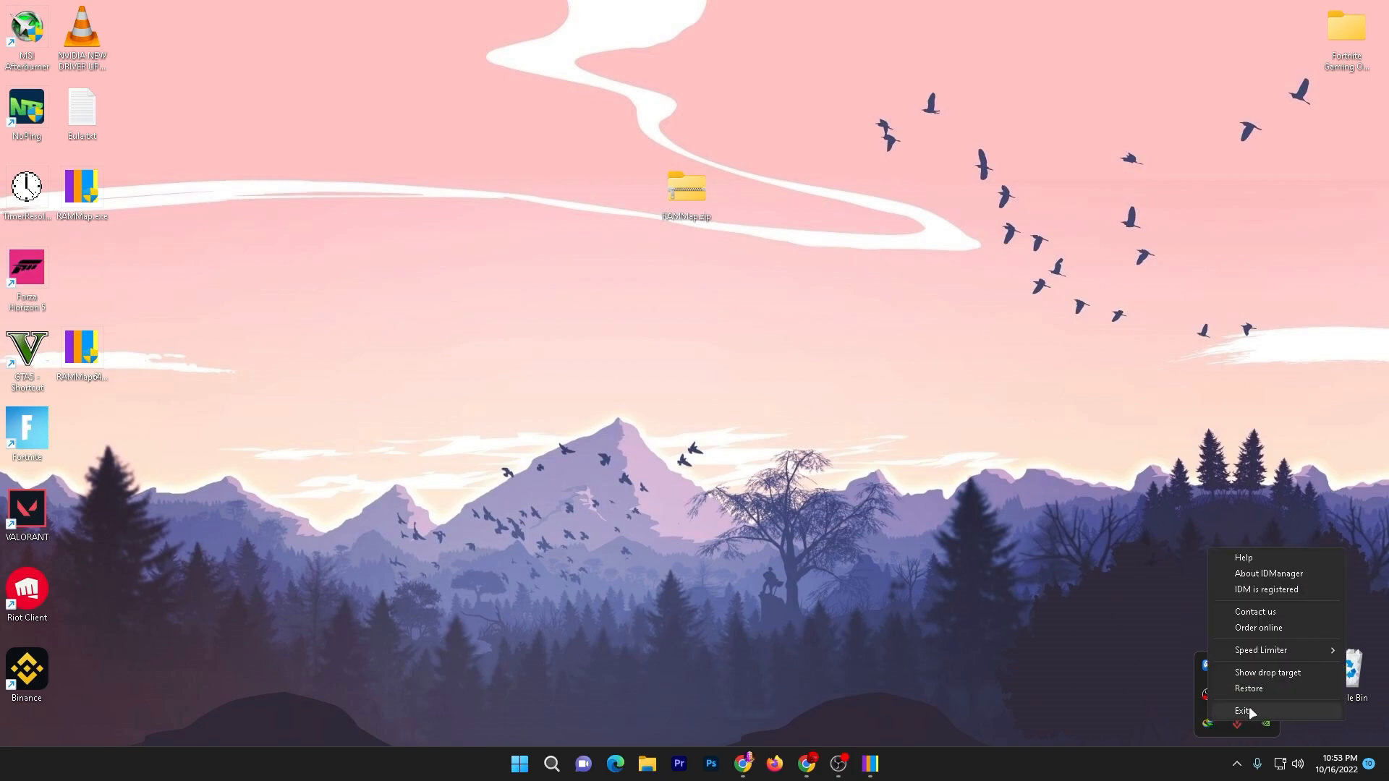
{"action": "left_click", "coordinate": [1247, 710]}
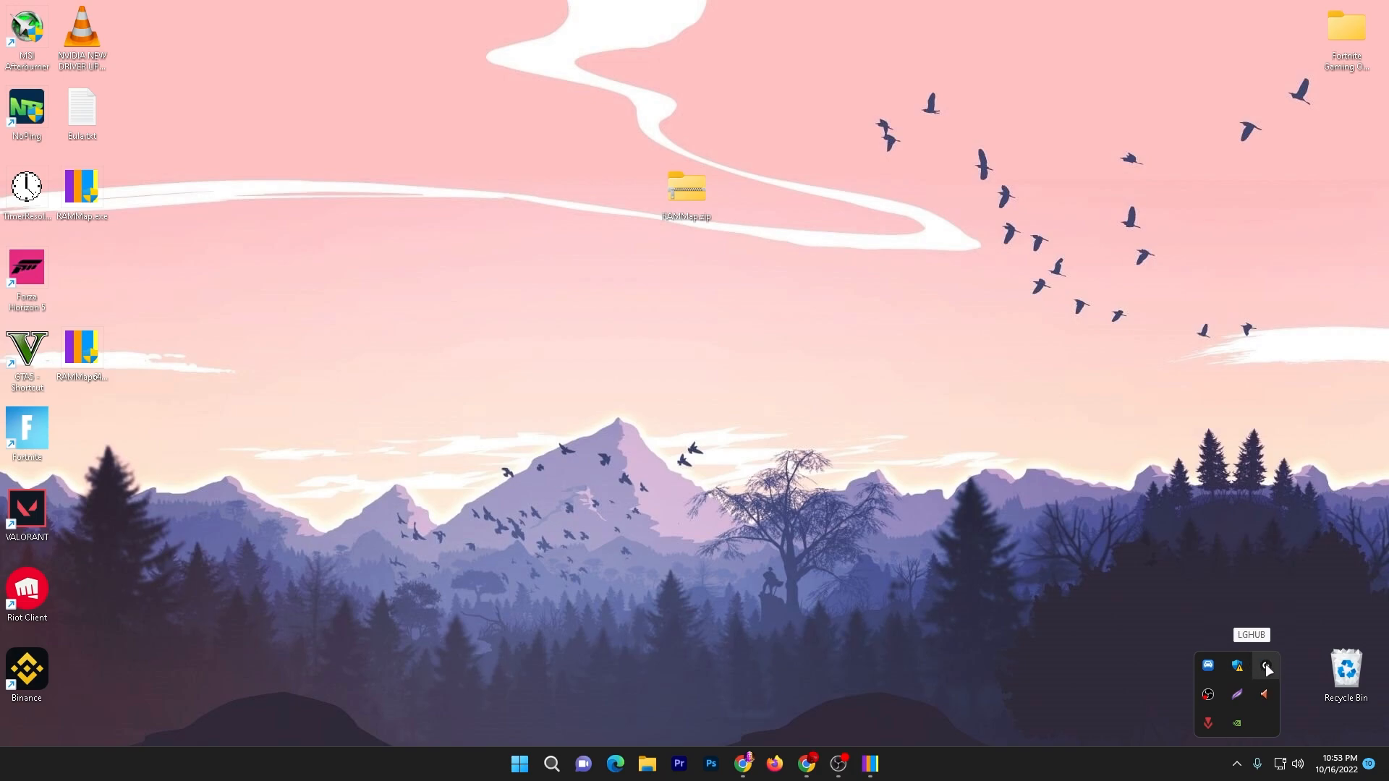
{"action": "mouse_move", "coordinate": [865, 679]}
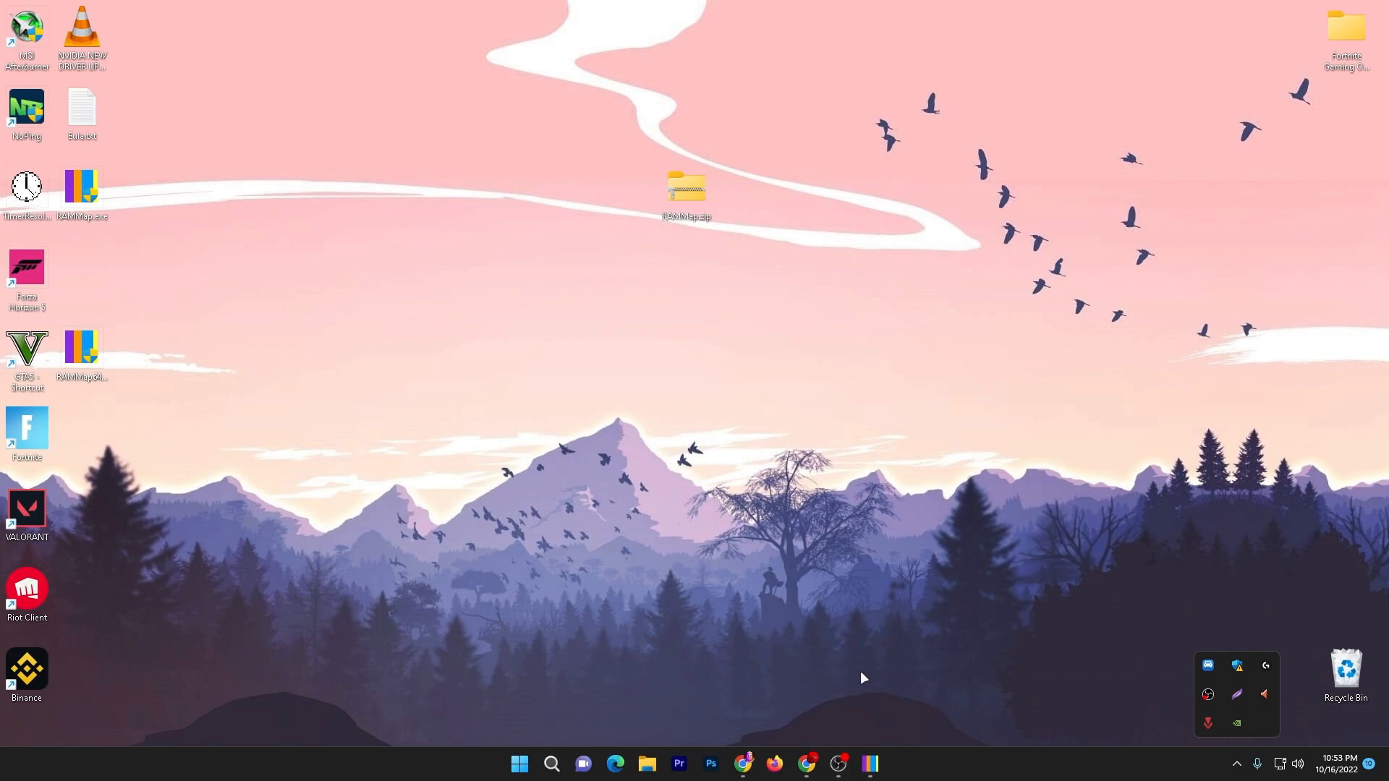
{"action": "mouse_move", "coordinate": [995, 675]}
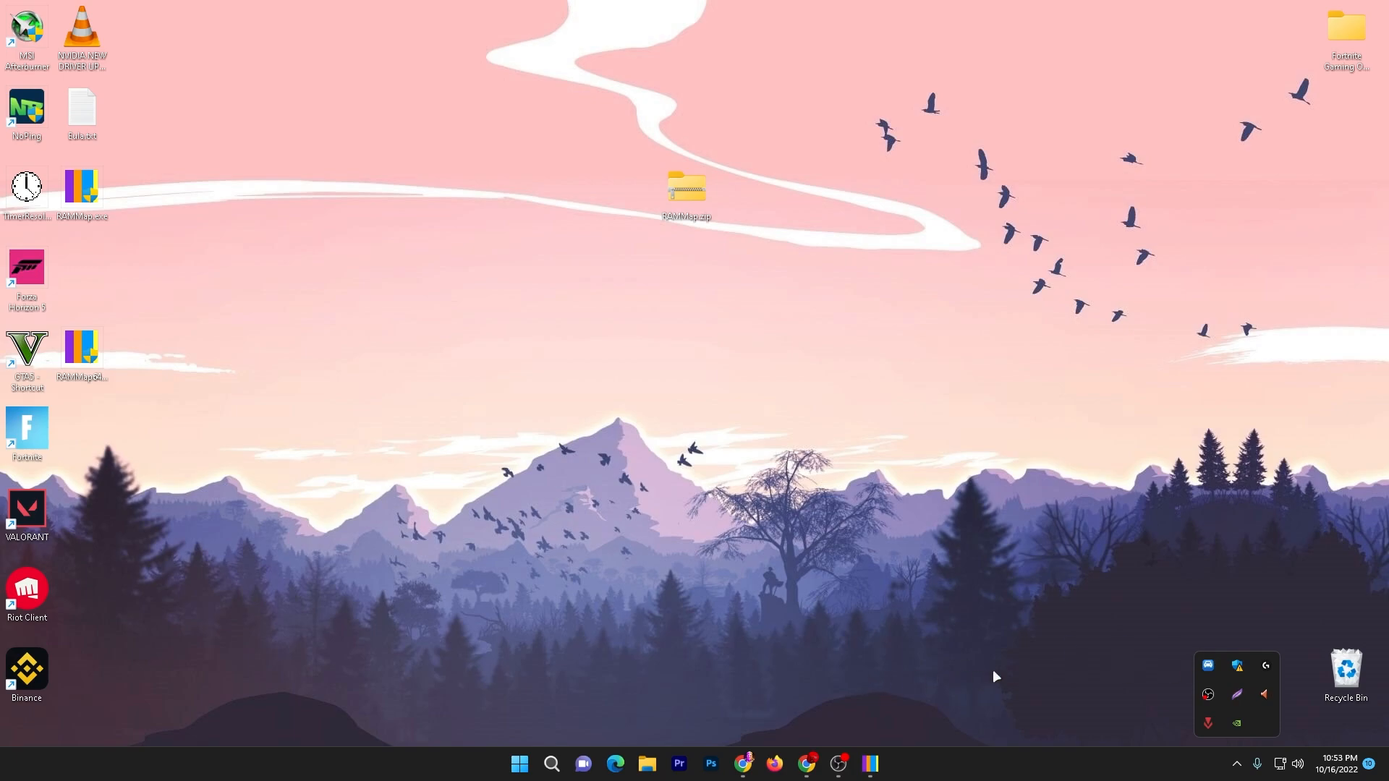
Step: Open Settings from the Start menu and go to Gaming > Game Mode, switched on
{"action": "left_click", "coordinate": [520, 762]}
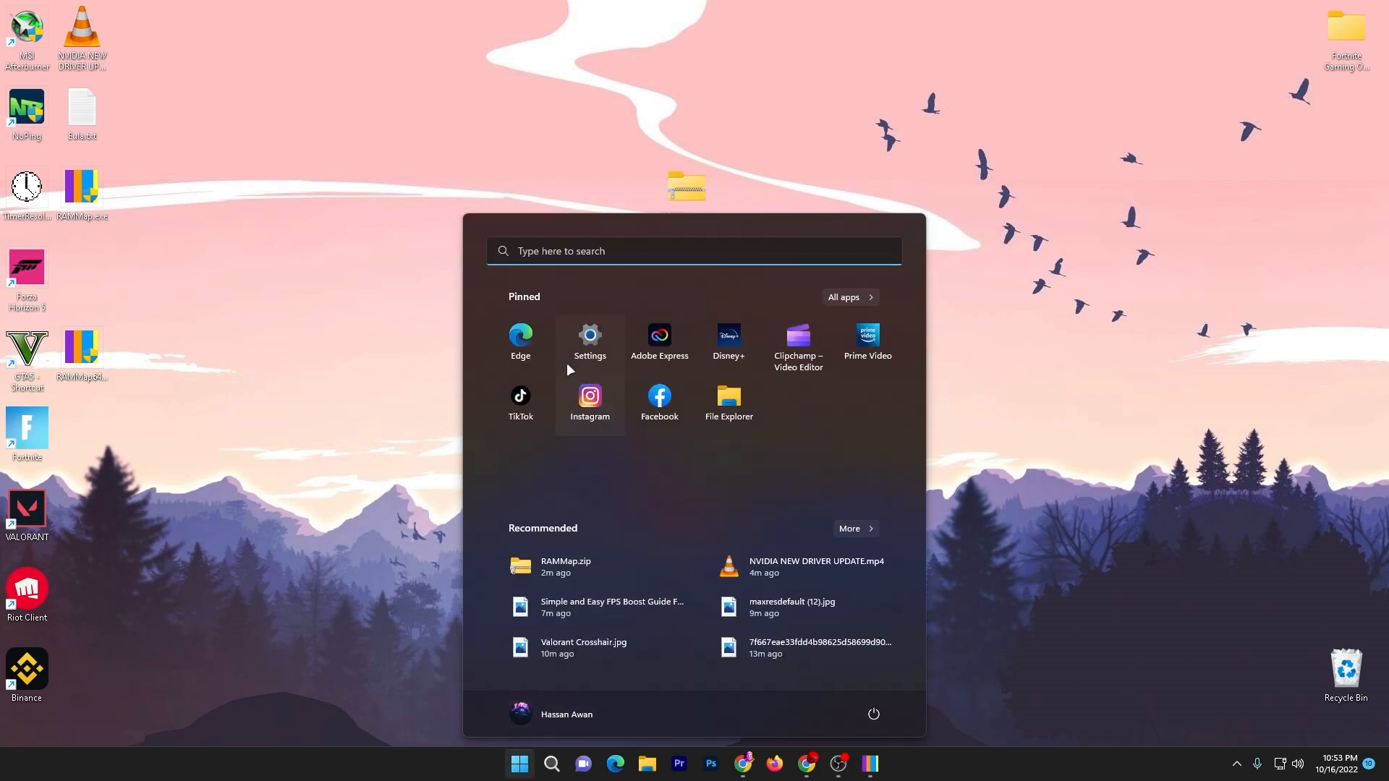
{"action": "left_click", "coordinate": [589, 340]}
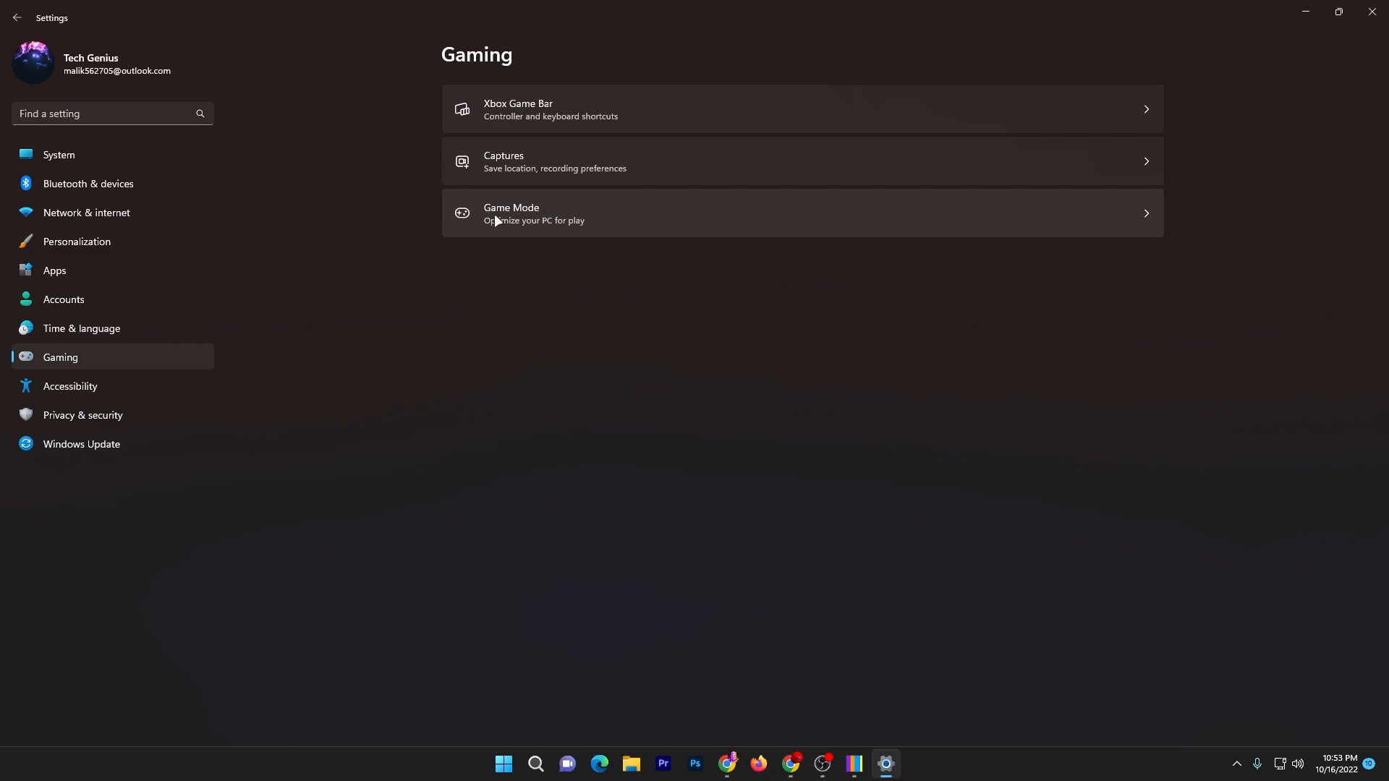
{"action": "left_click", "coordinate": [511, 214]}
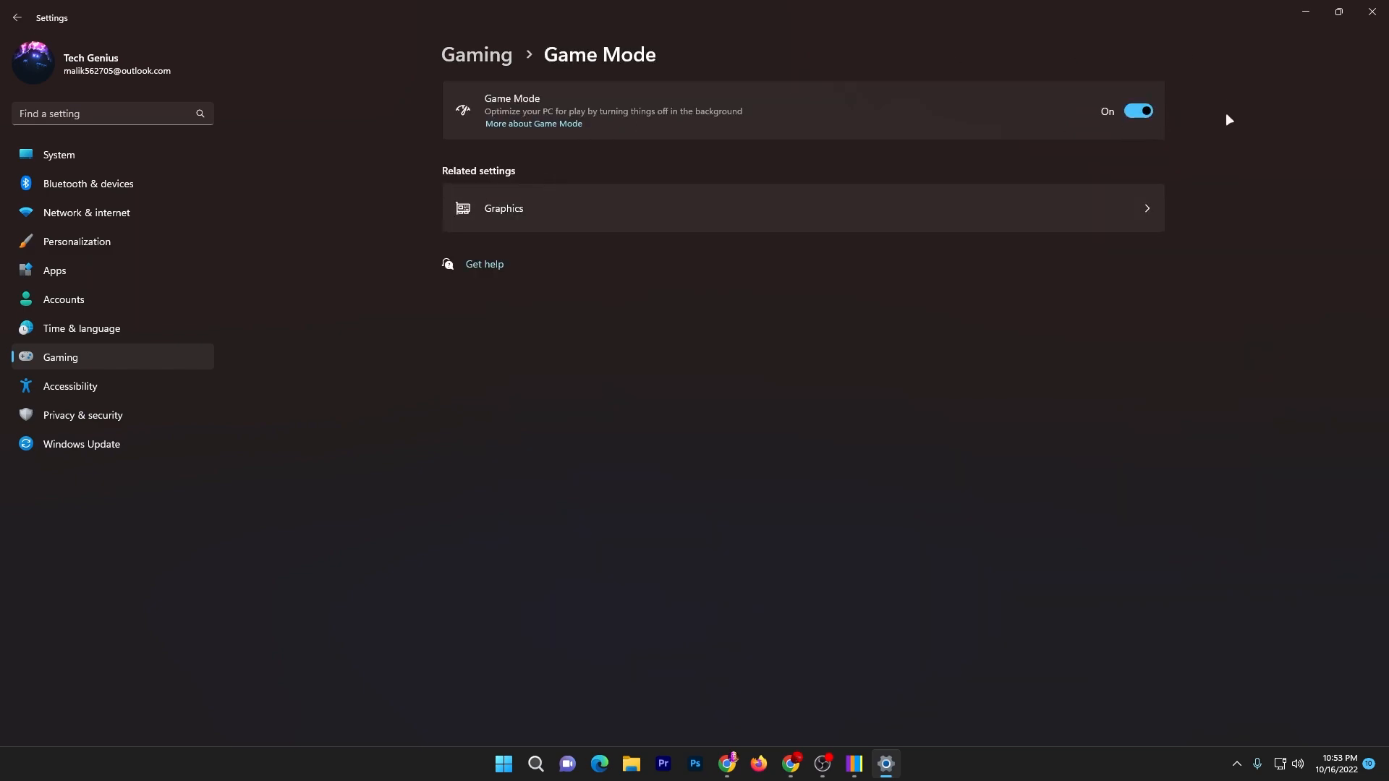
{"action": "mouse_move", "coordinate": [1097, 110]}
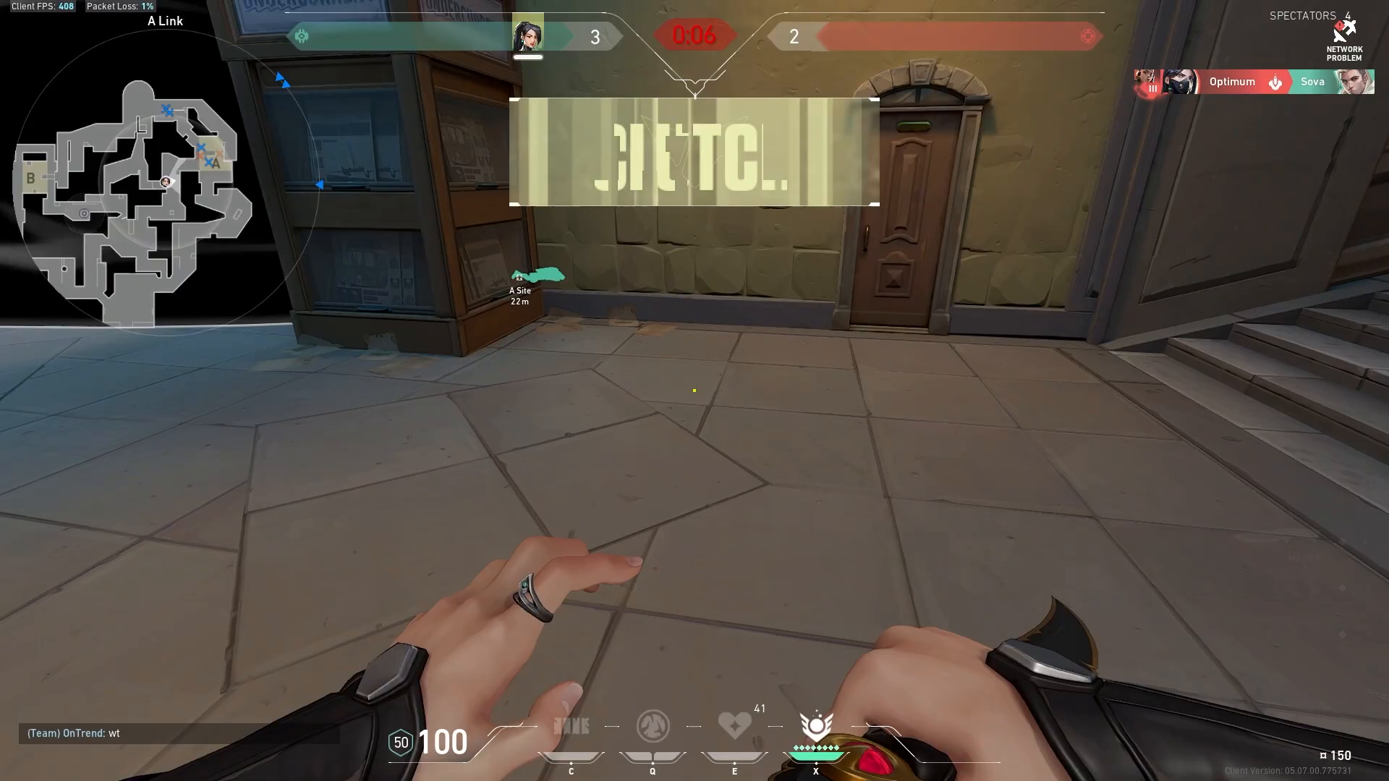
Step: Hold Tab in the Valorant match to show the scoreboard
{"action": "key", "text": "Tab"}
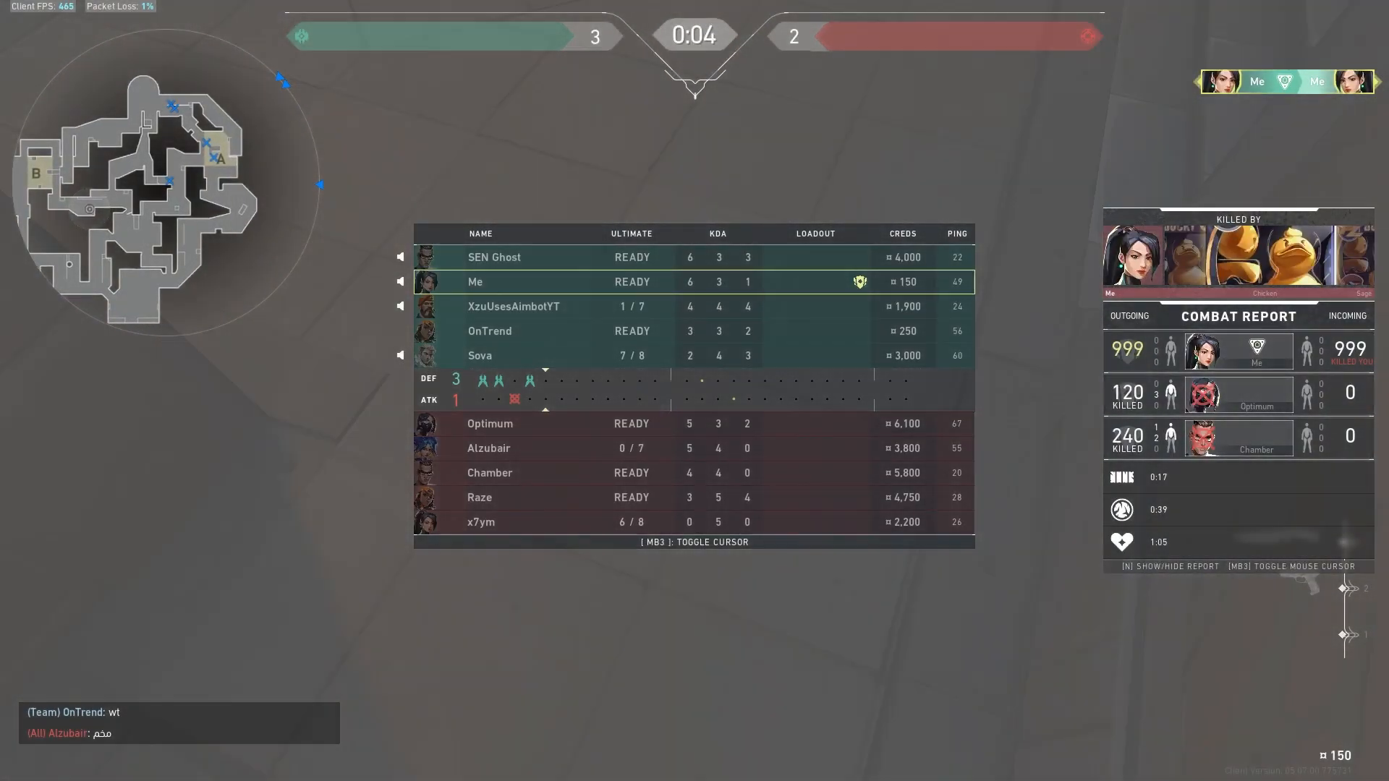